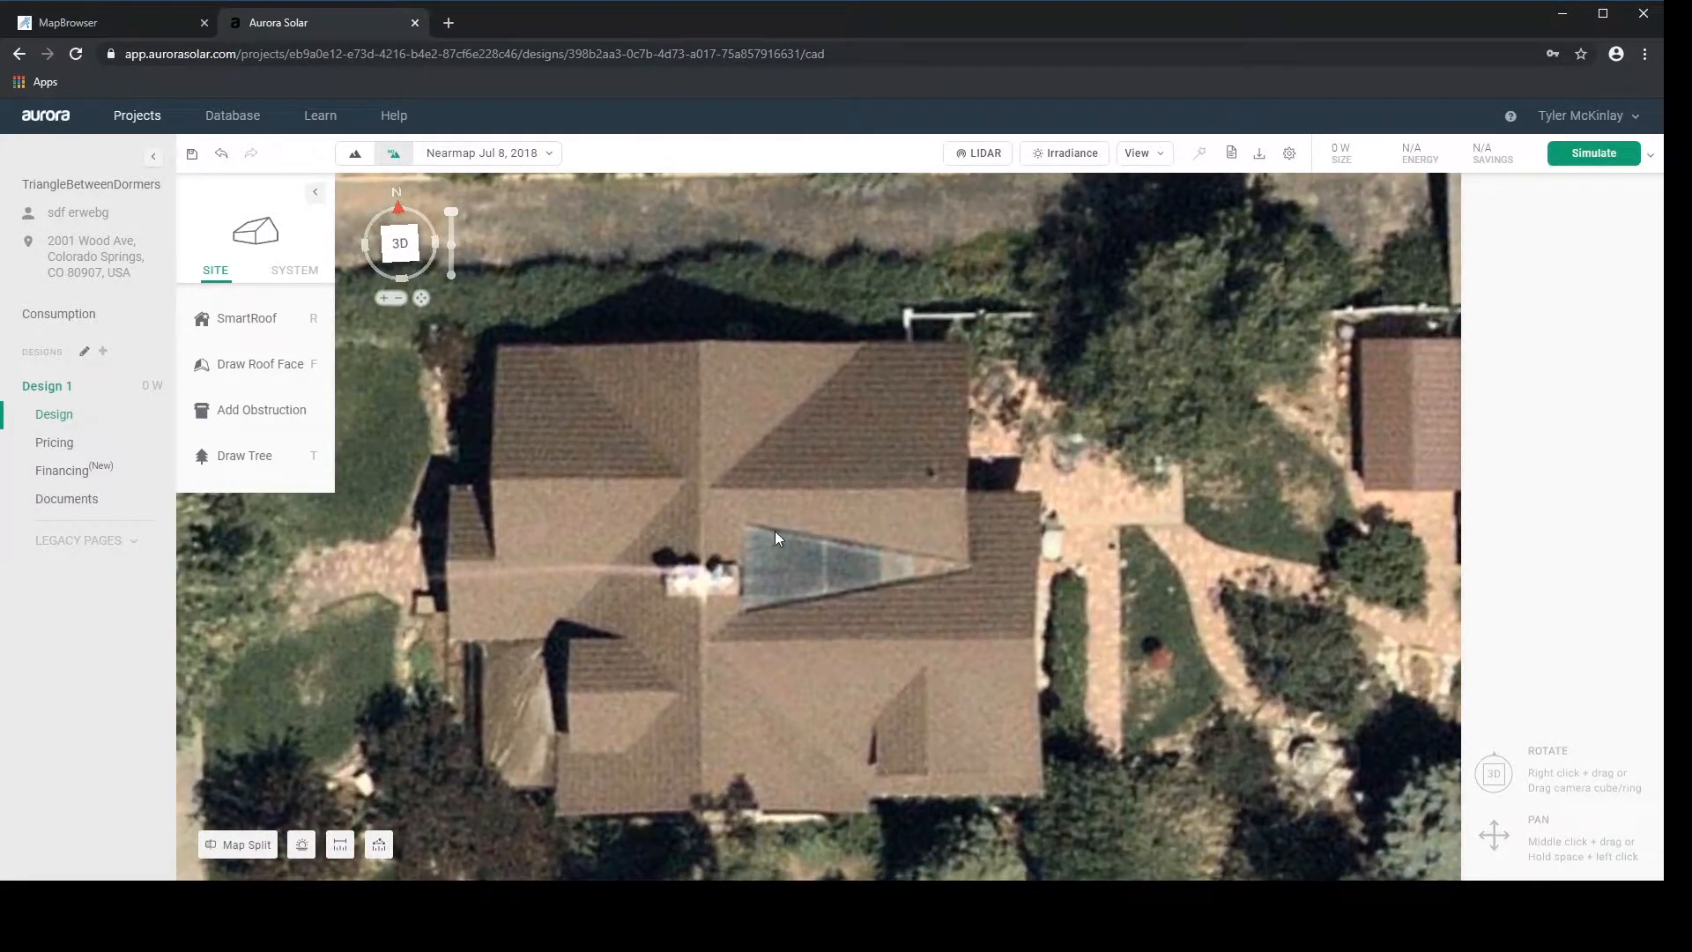
mouse_move(1149, 502)
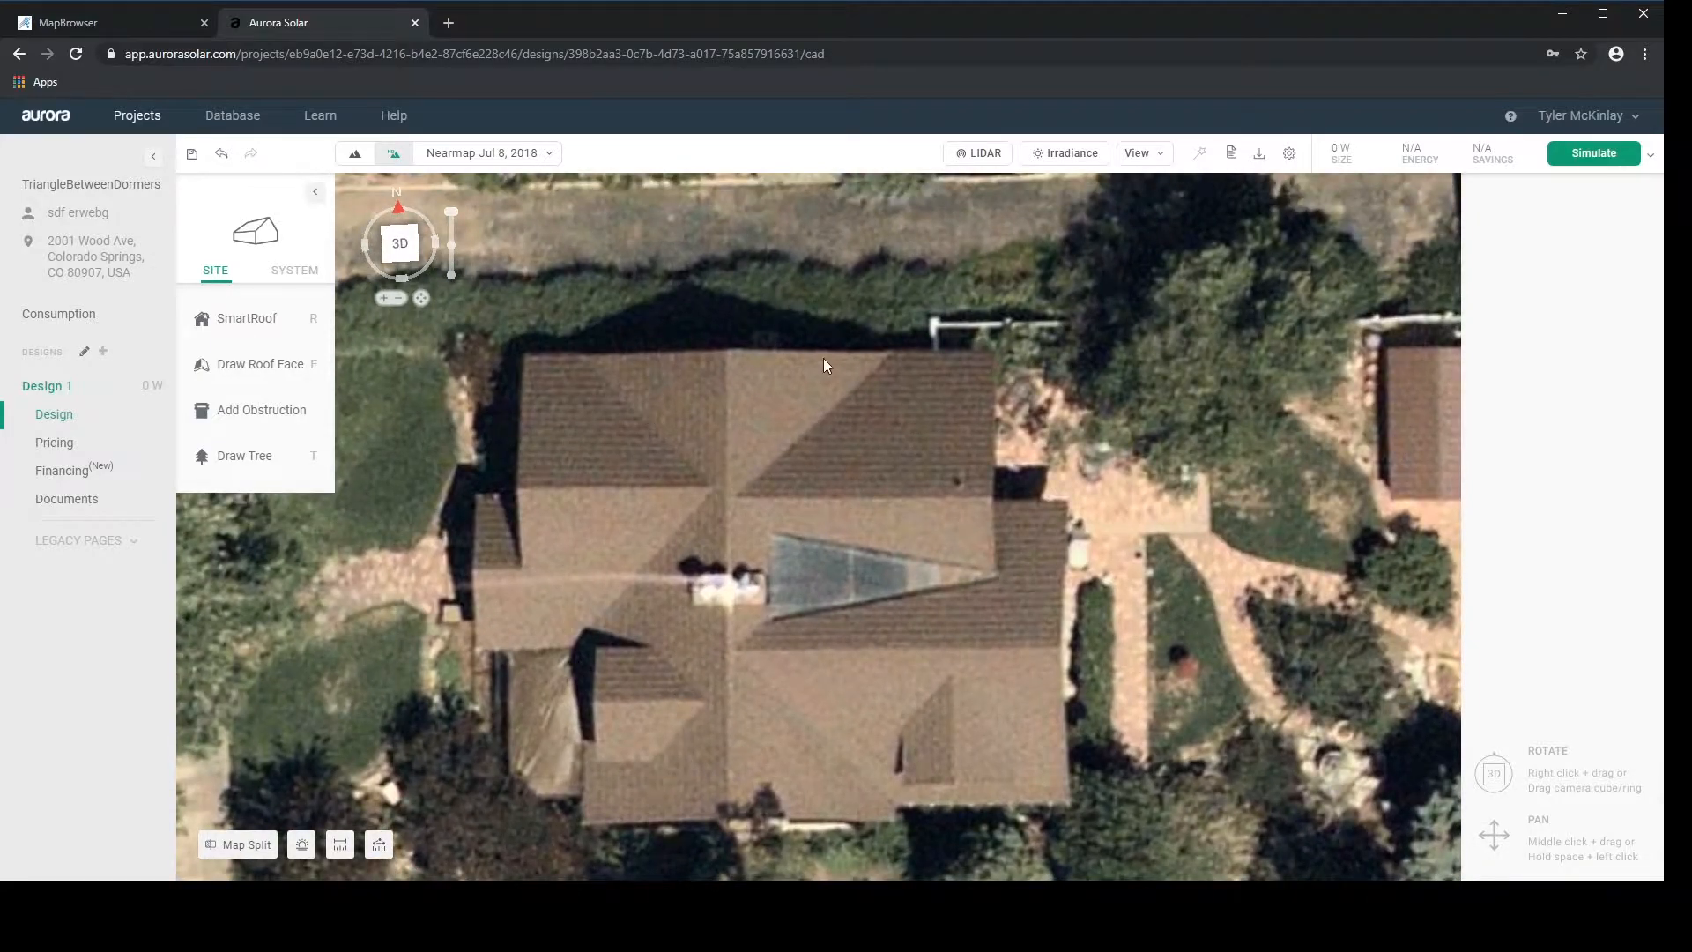
mouse_move(839, 771)
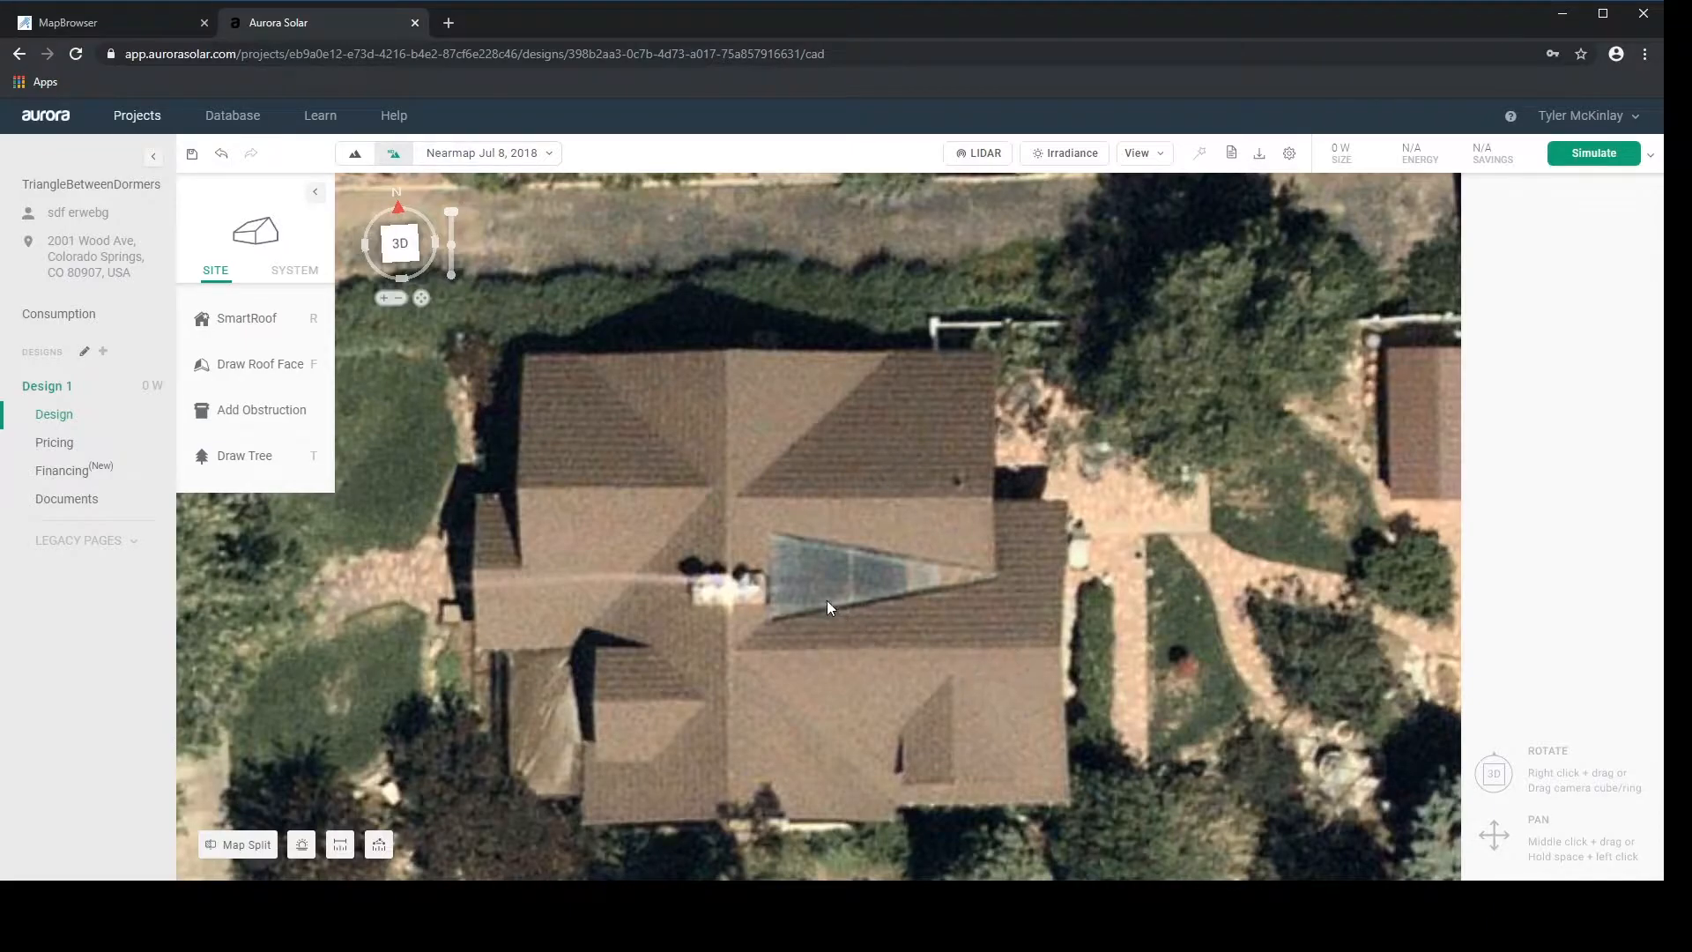
mouse_move(772, 579)
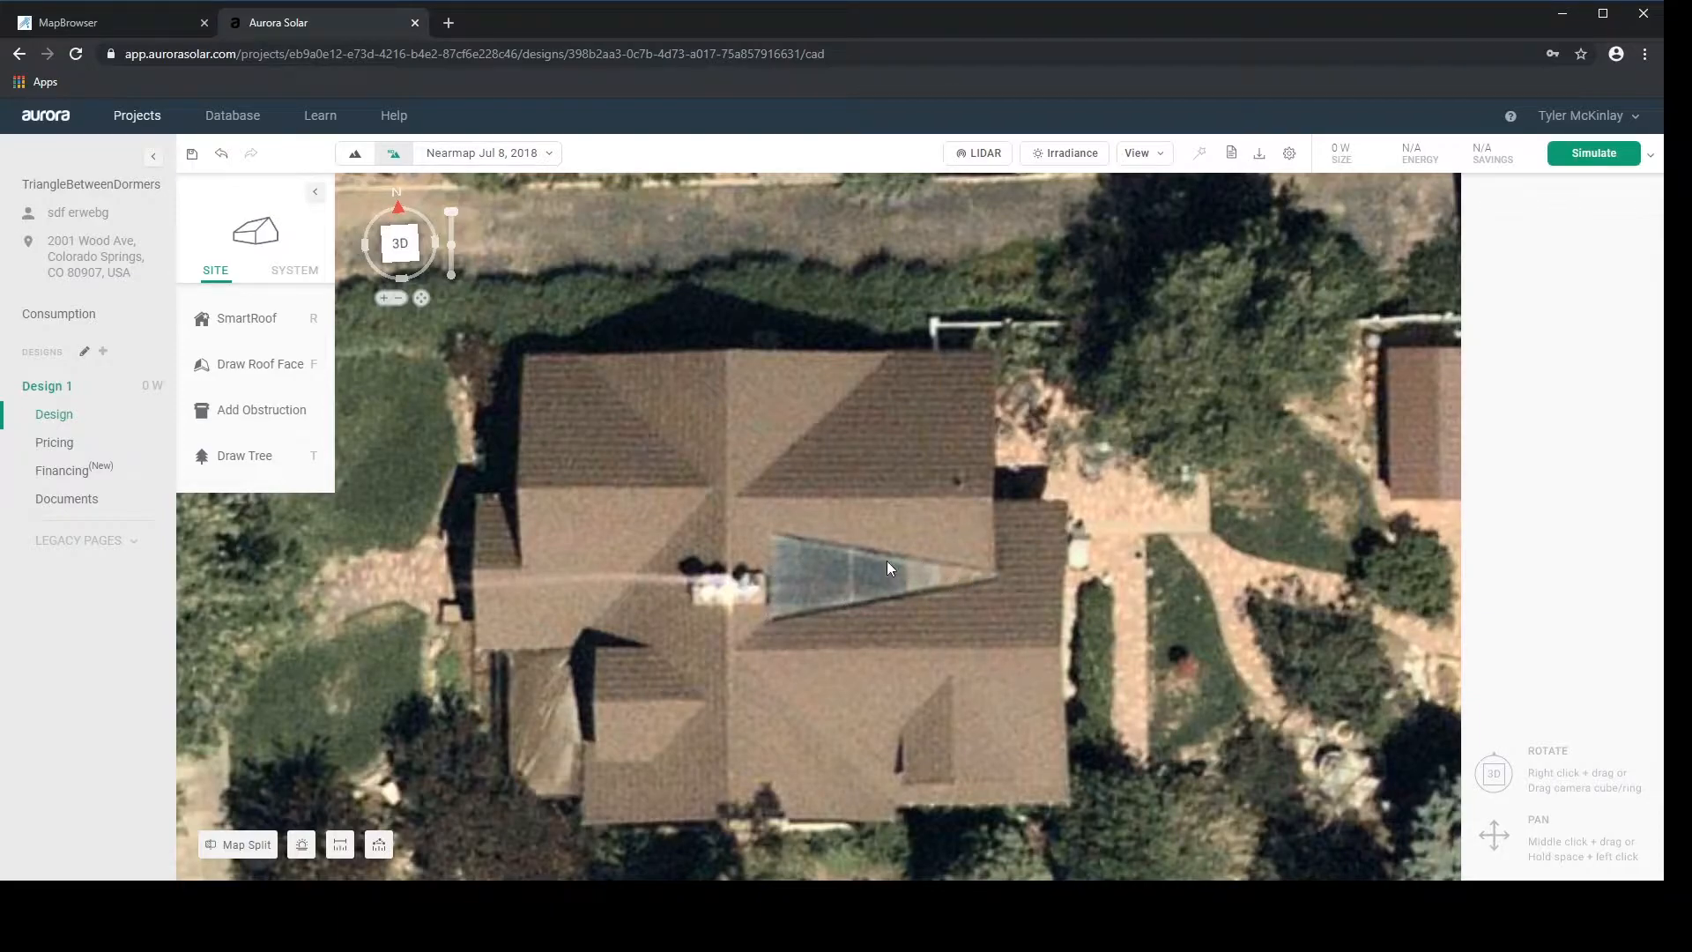
mouse_move(944, 572)
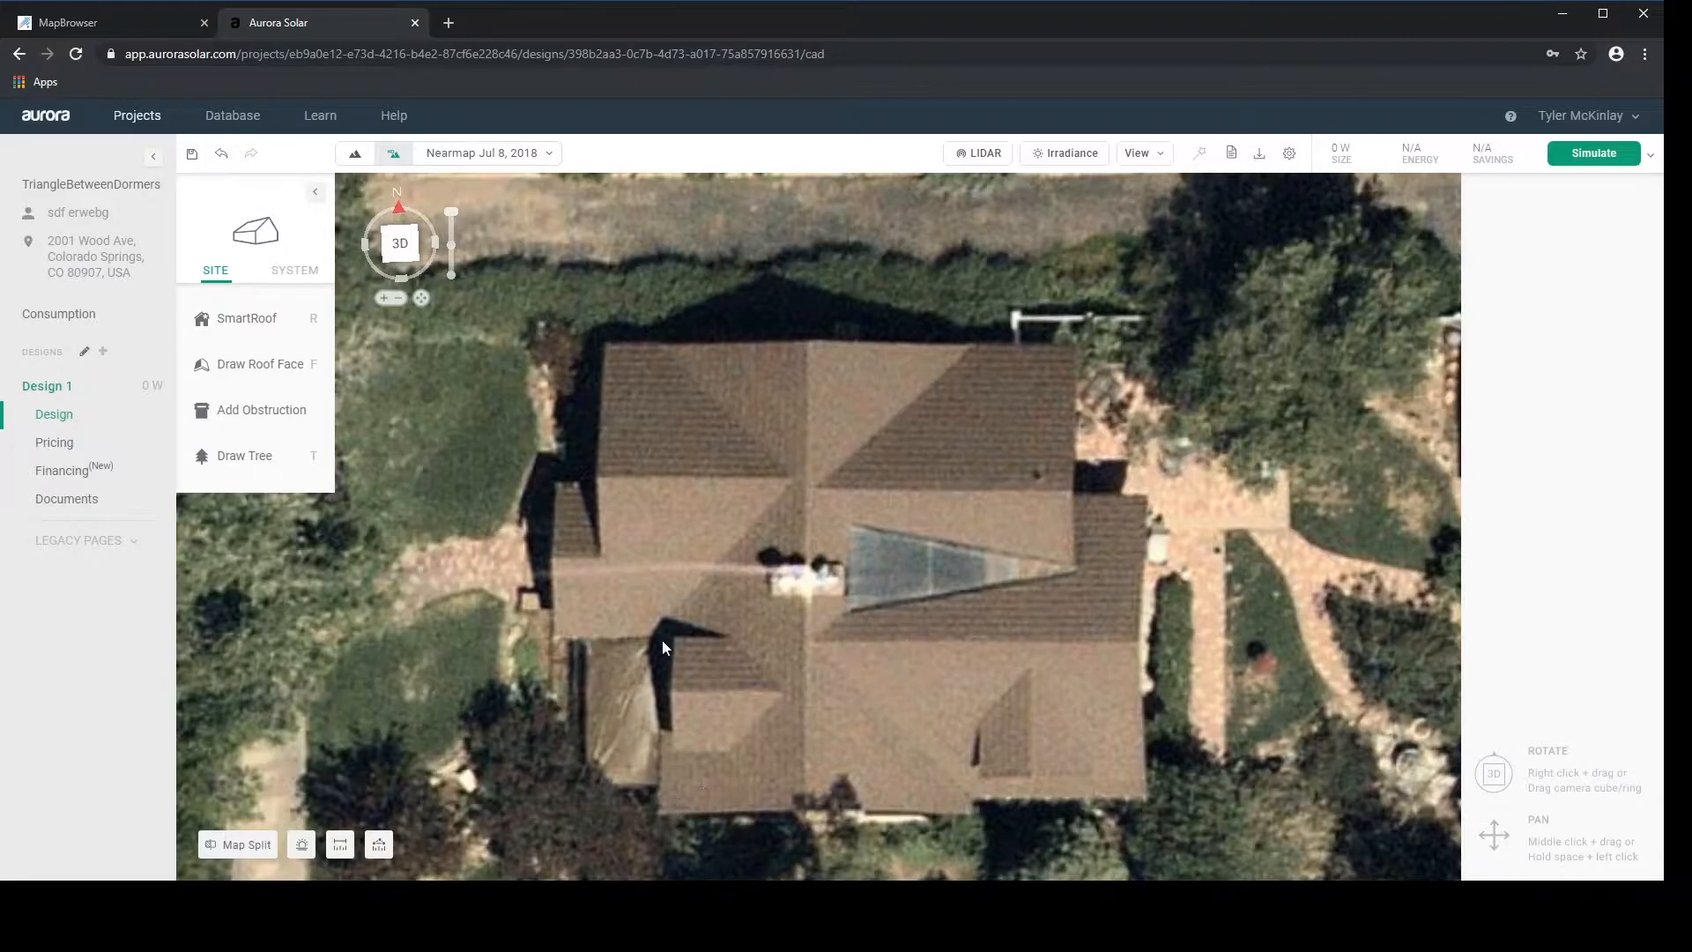
- Draw a SmartRoof rectangle over the house centre and fit its height to the LiDAR points
click(247, 317)
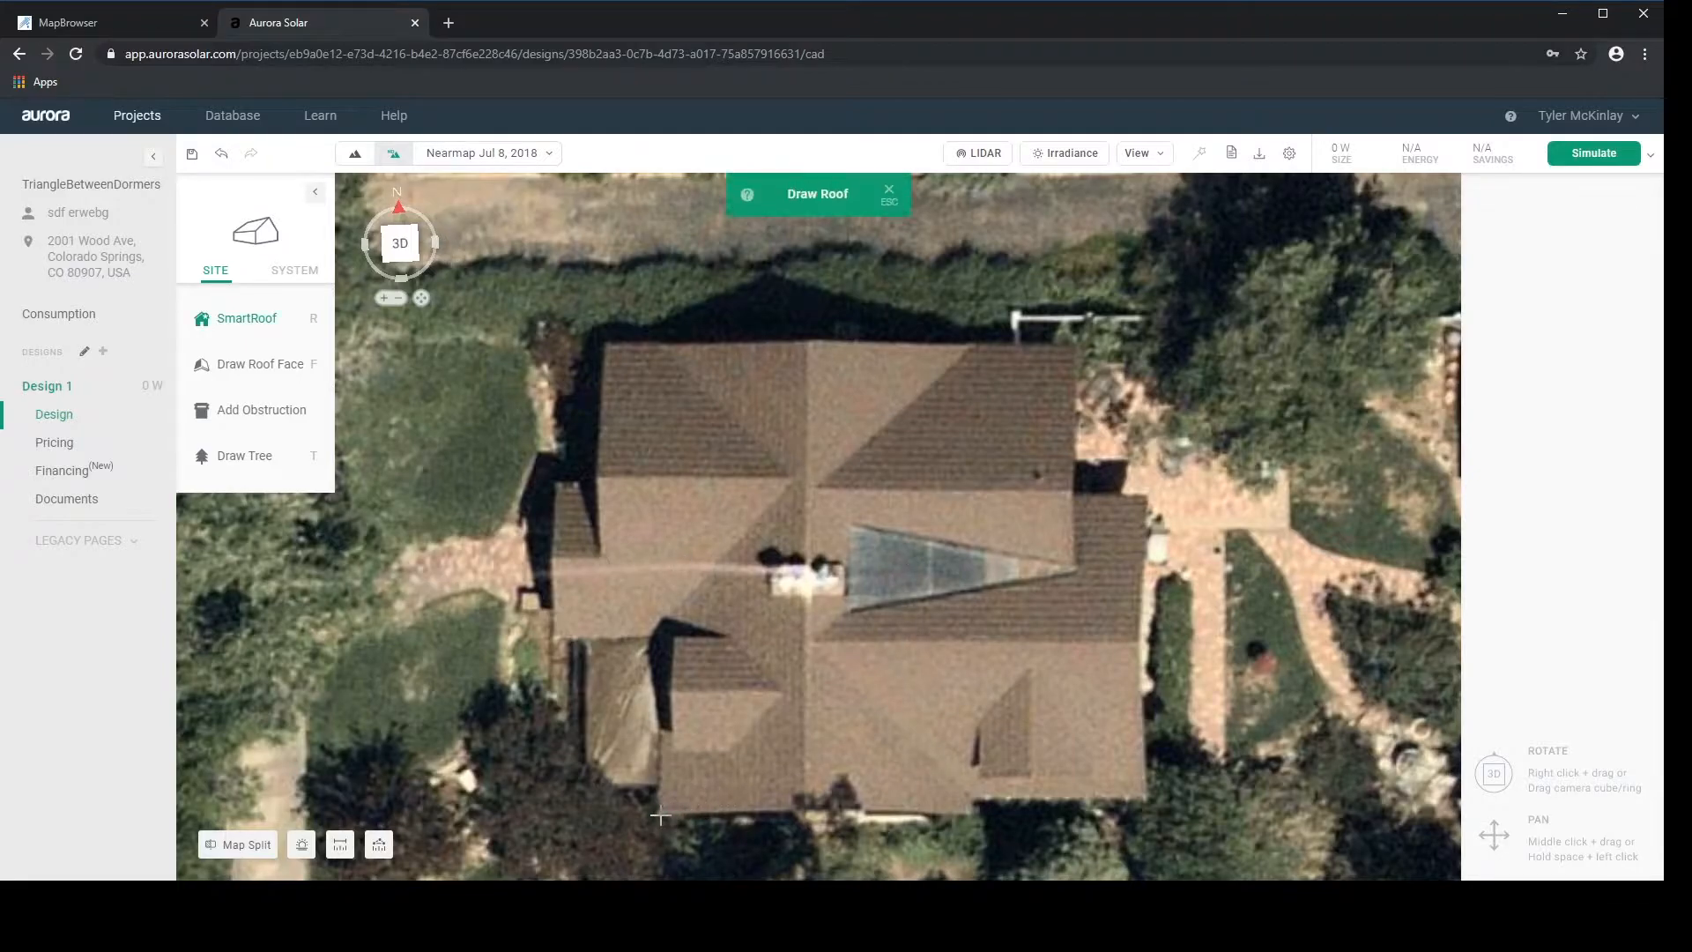
drag(657, 346, 658, 811)
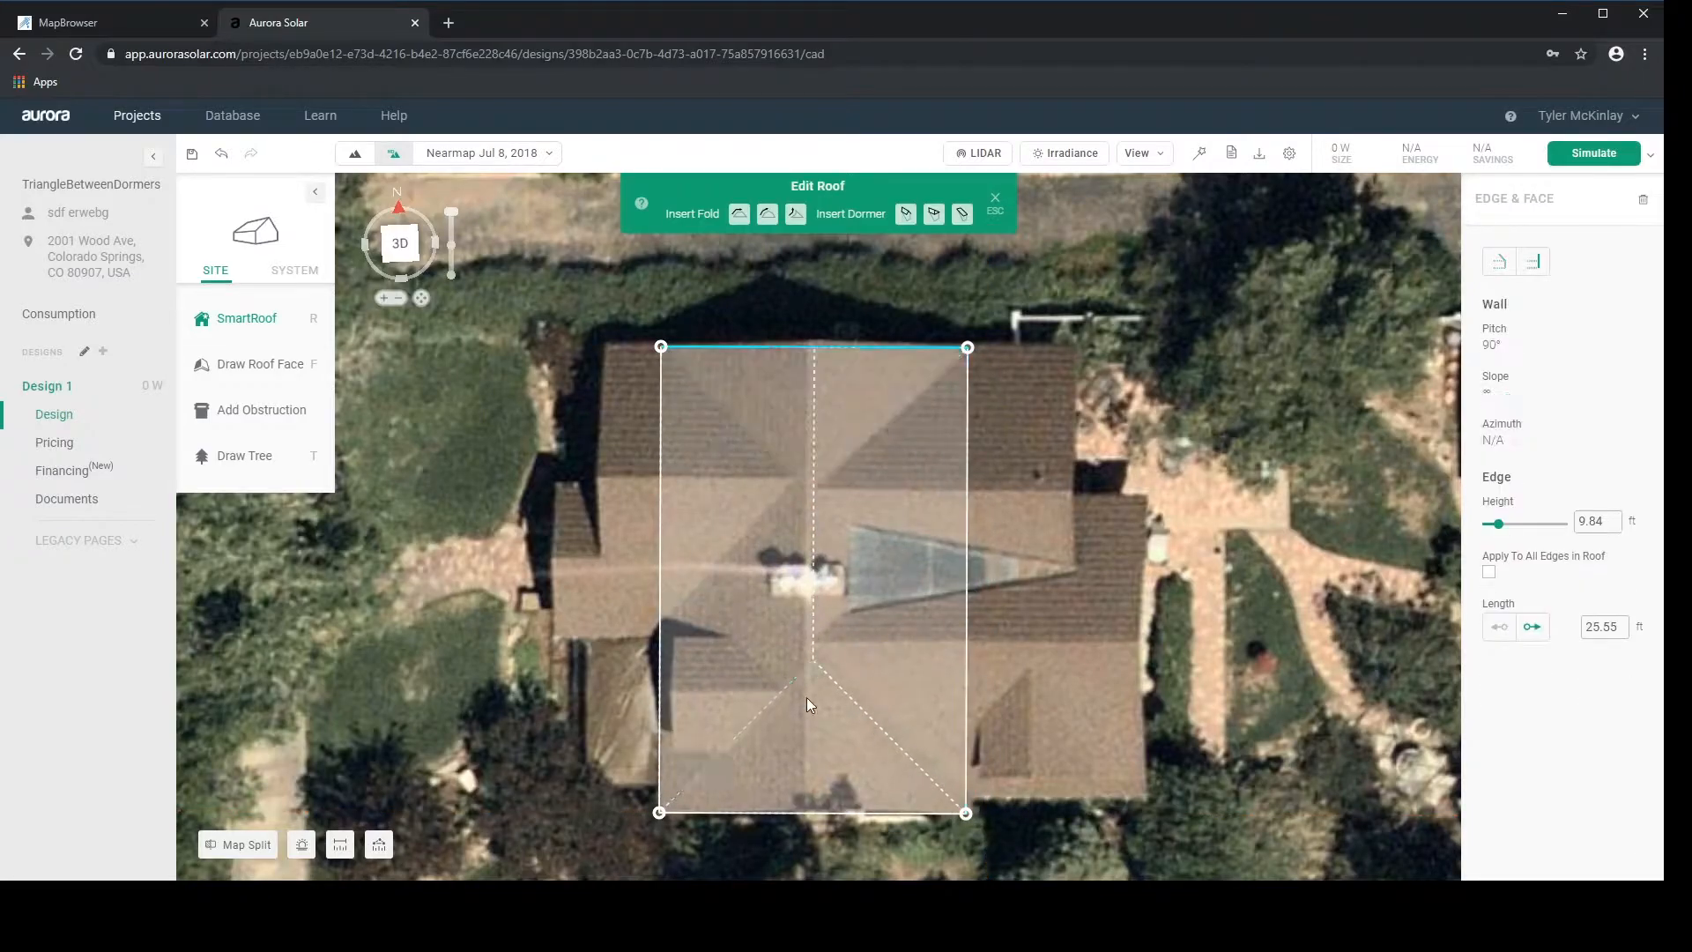
click(979, 151)
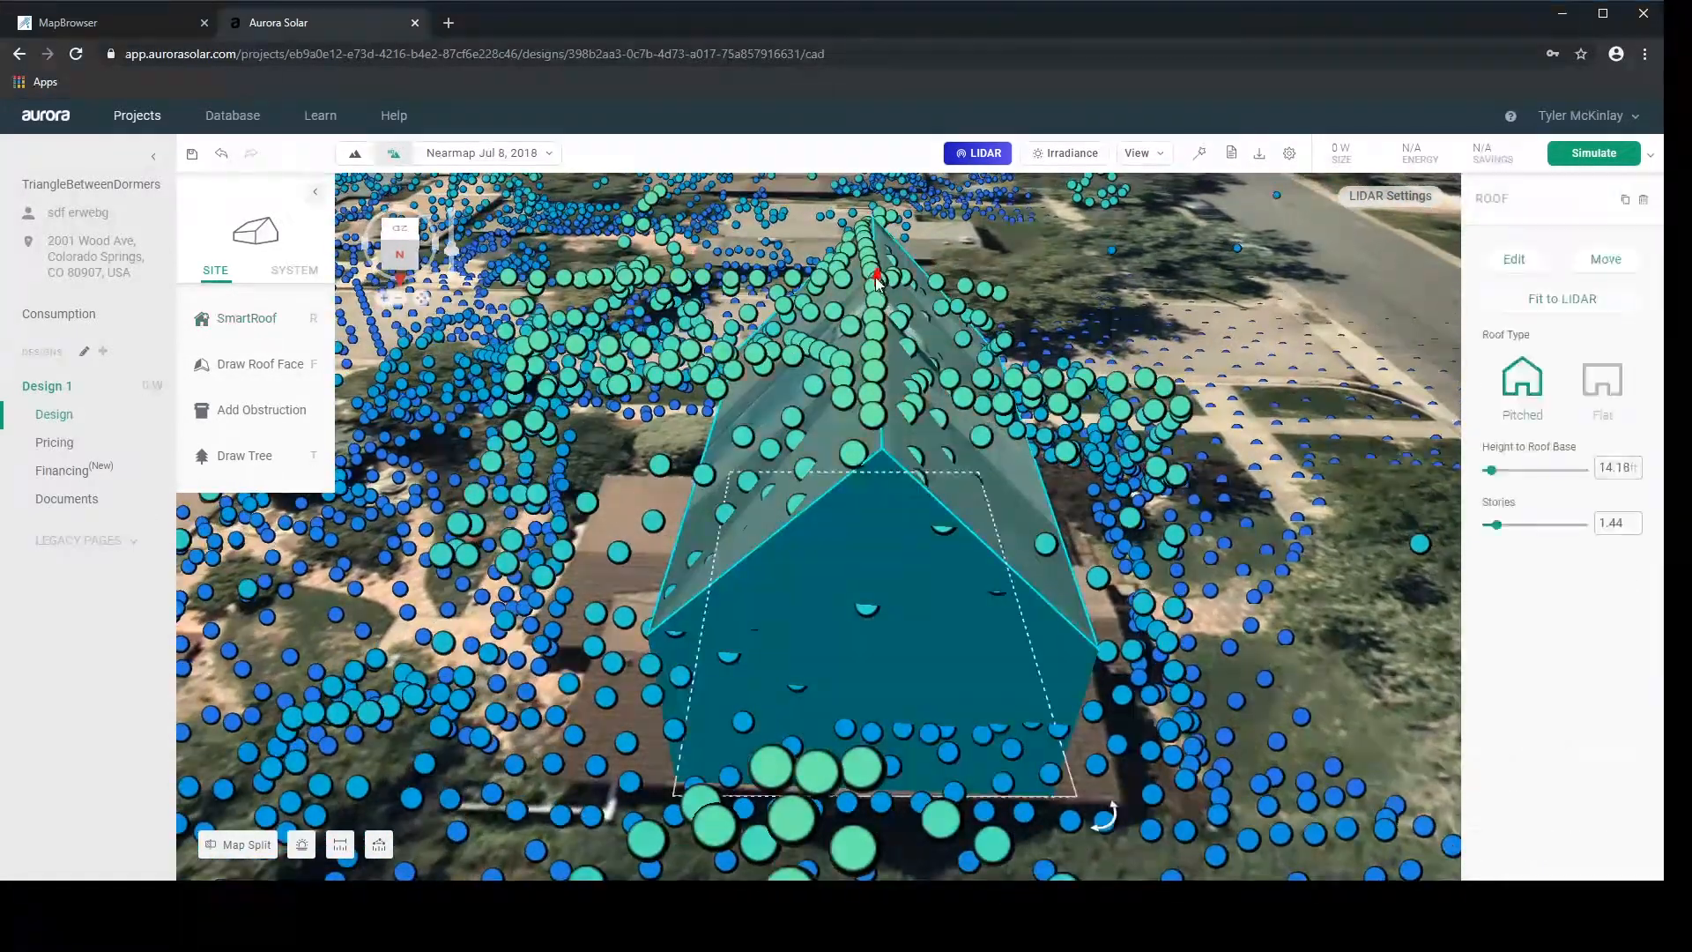
click(978, 151)
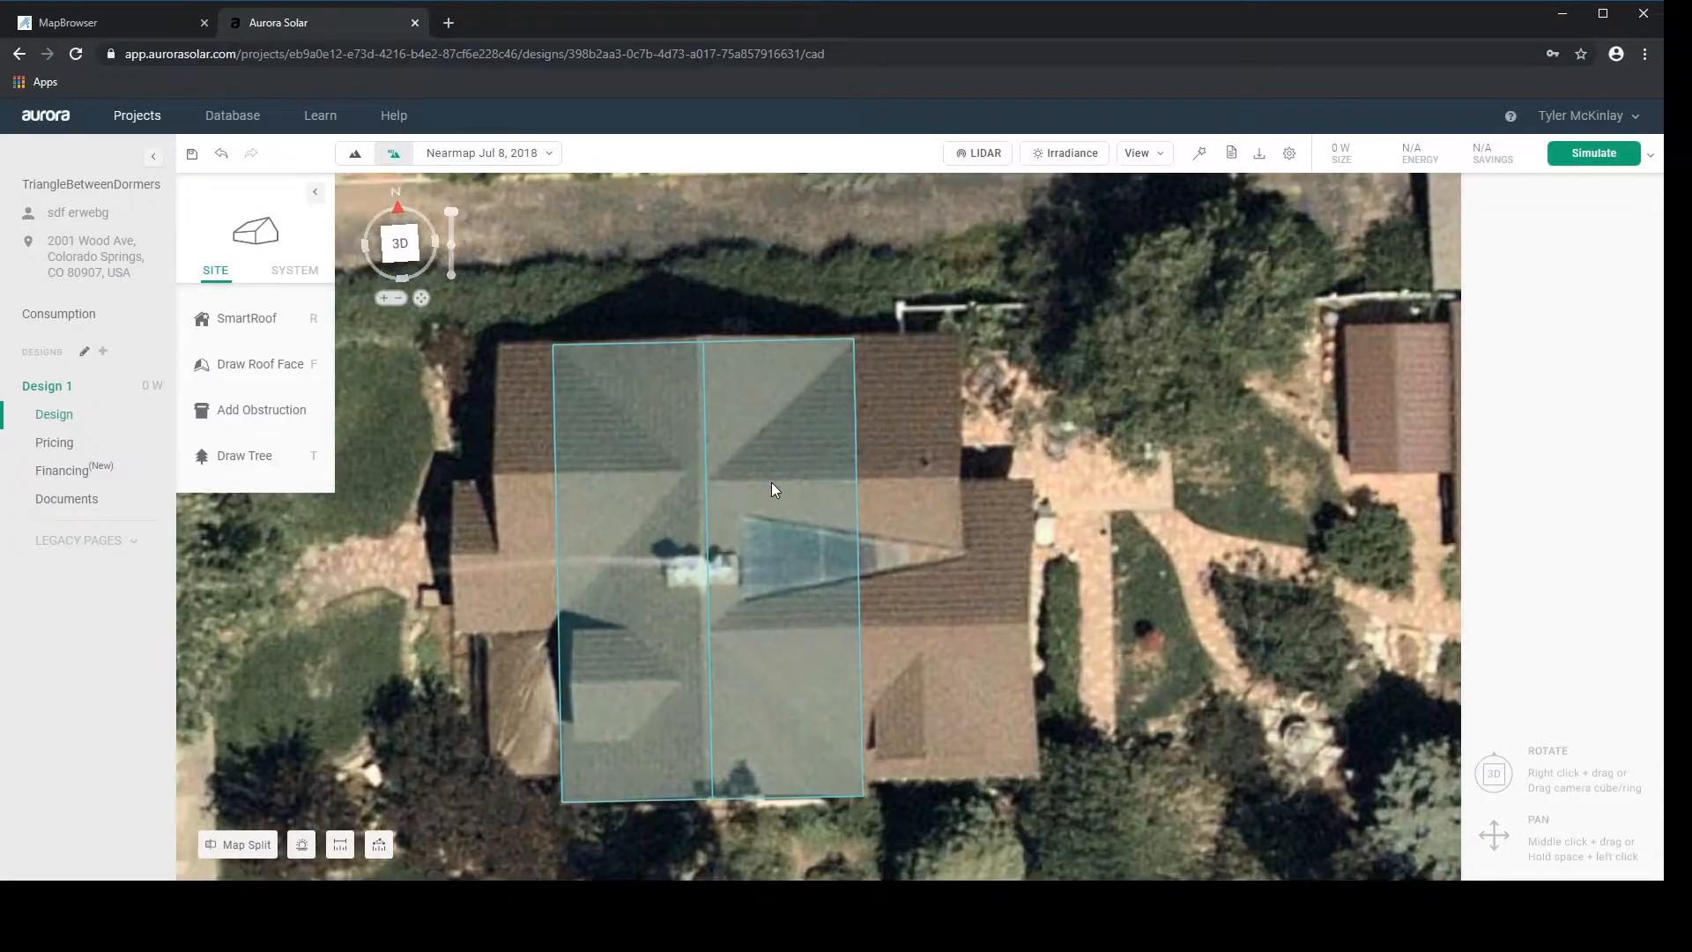
- Insert a gabled dormer at the top-right of the main roof and convert it to a roof section
click(712, 571)
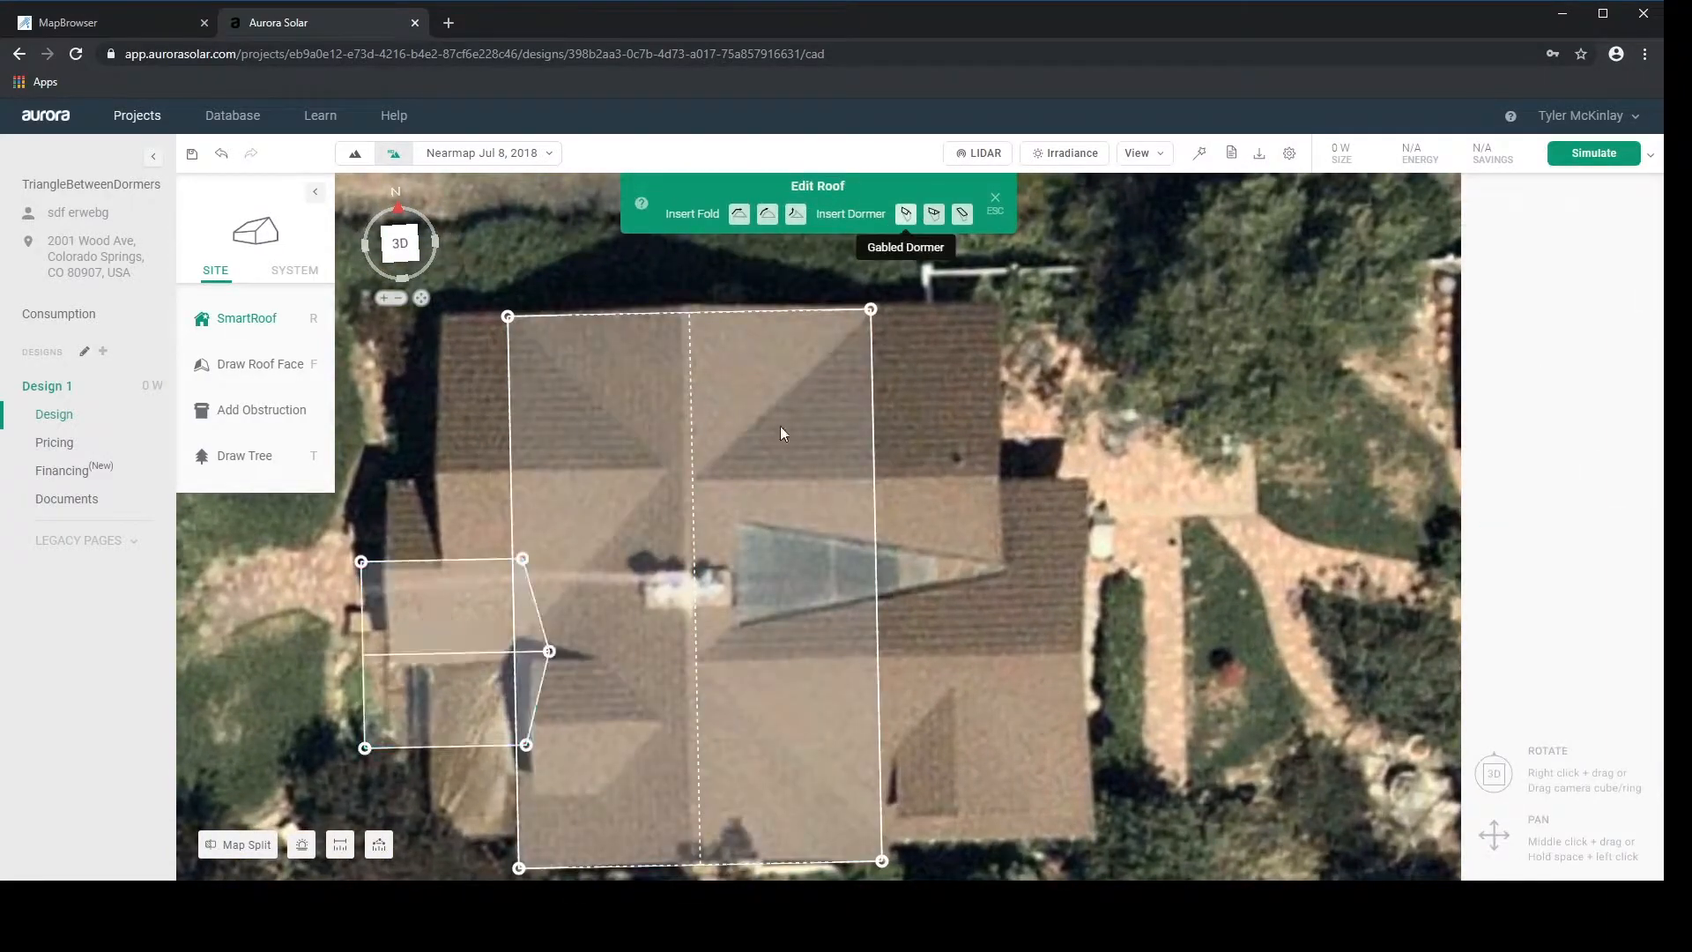
click(906, 213)
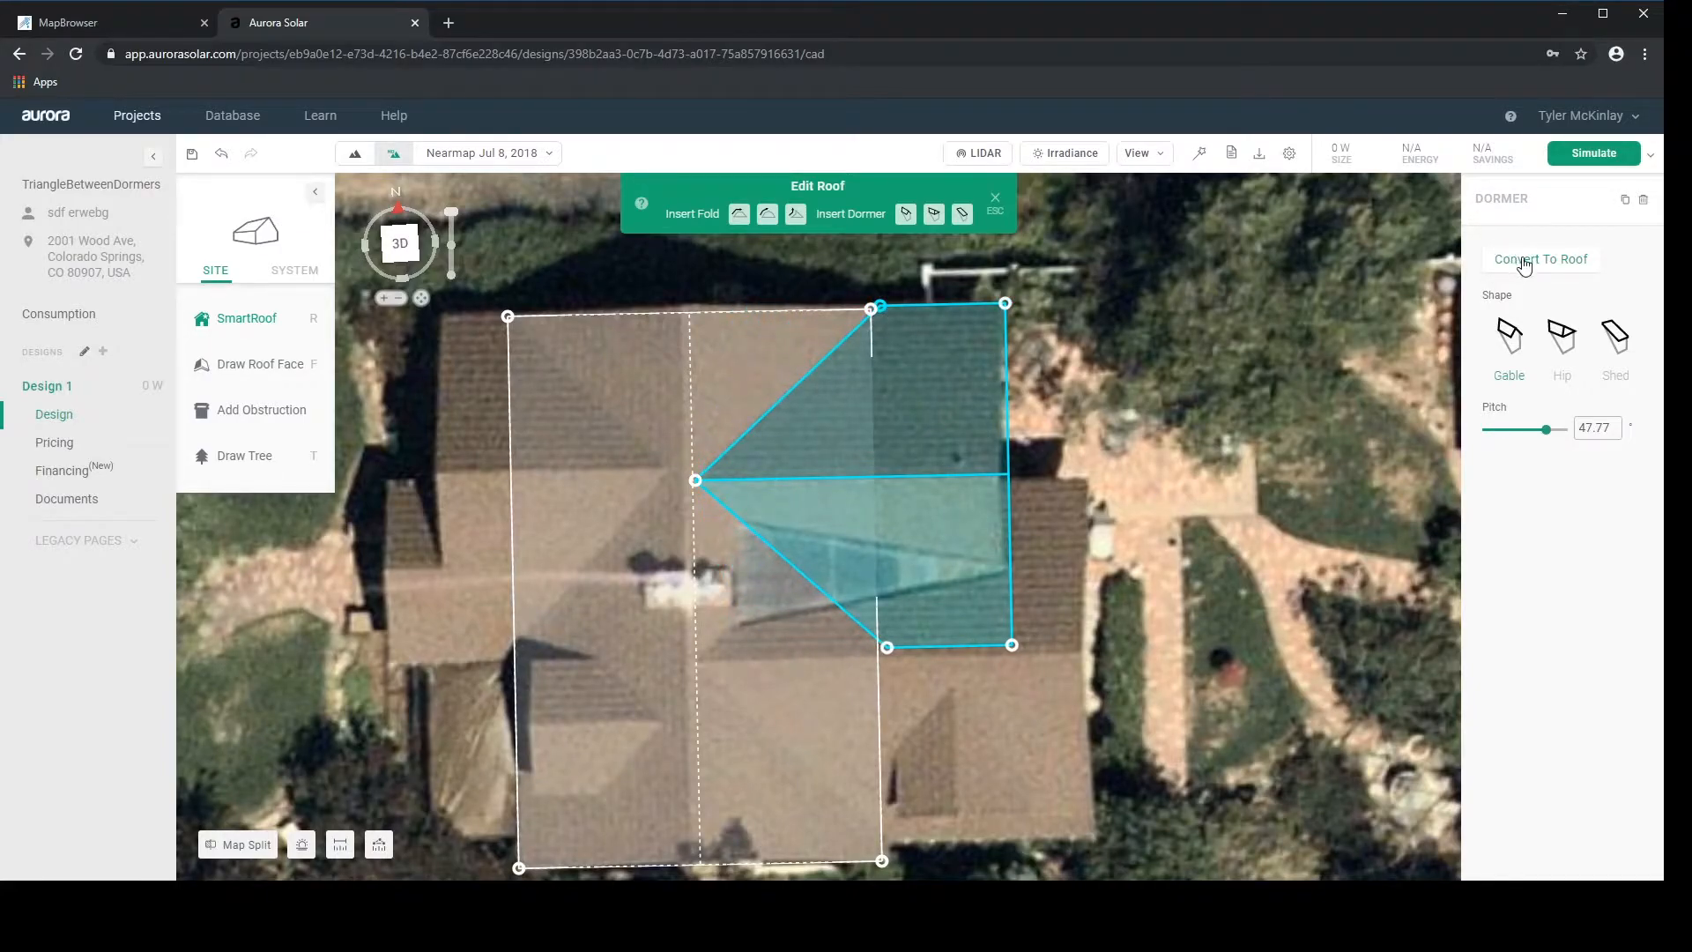
click(1541, 259)
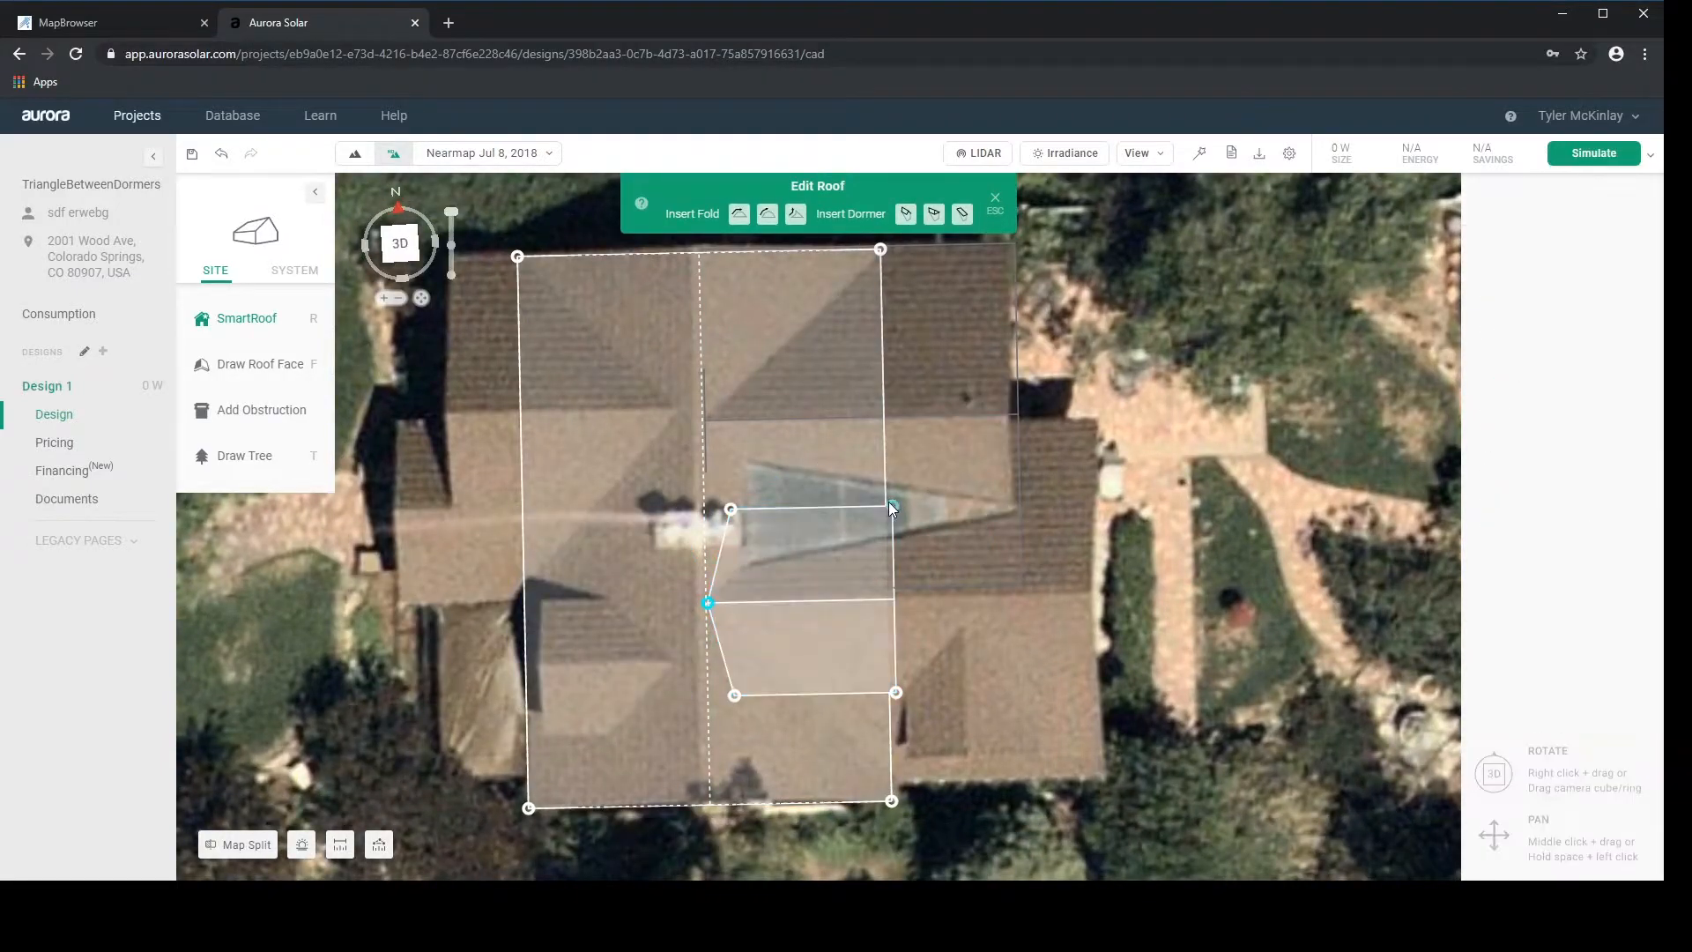
- Place a second gabled dormer at lower right, convert it to a roof, and show LiDAR over both
drag(890, 507, 1098, 420)
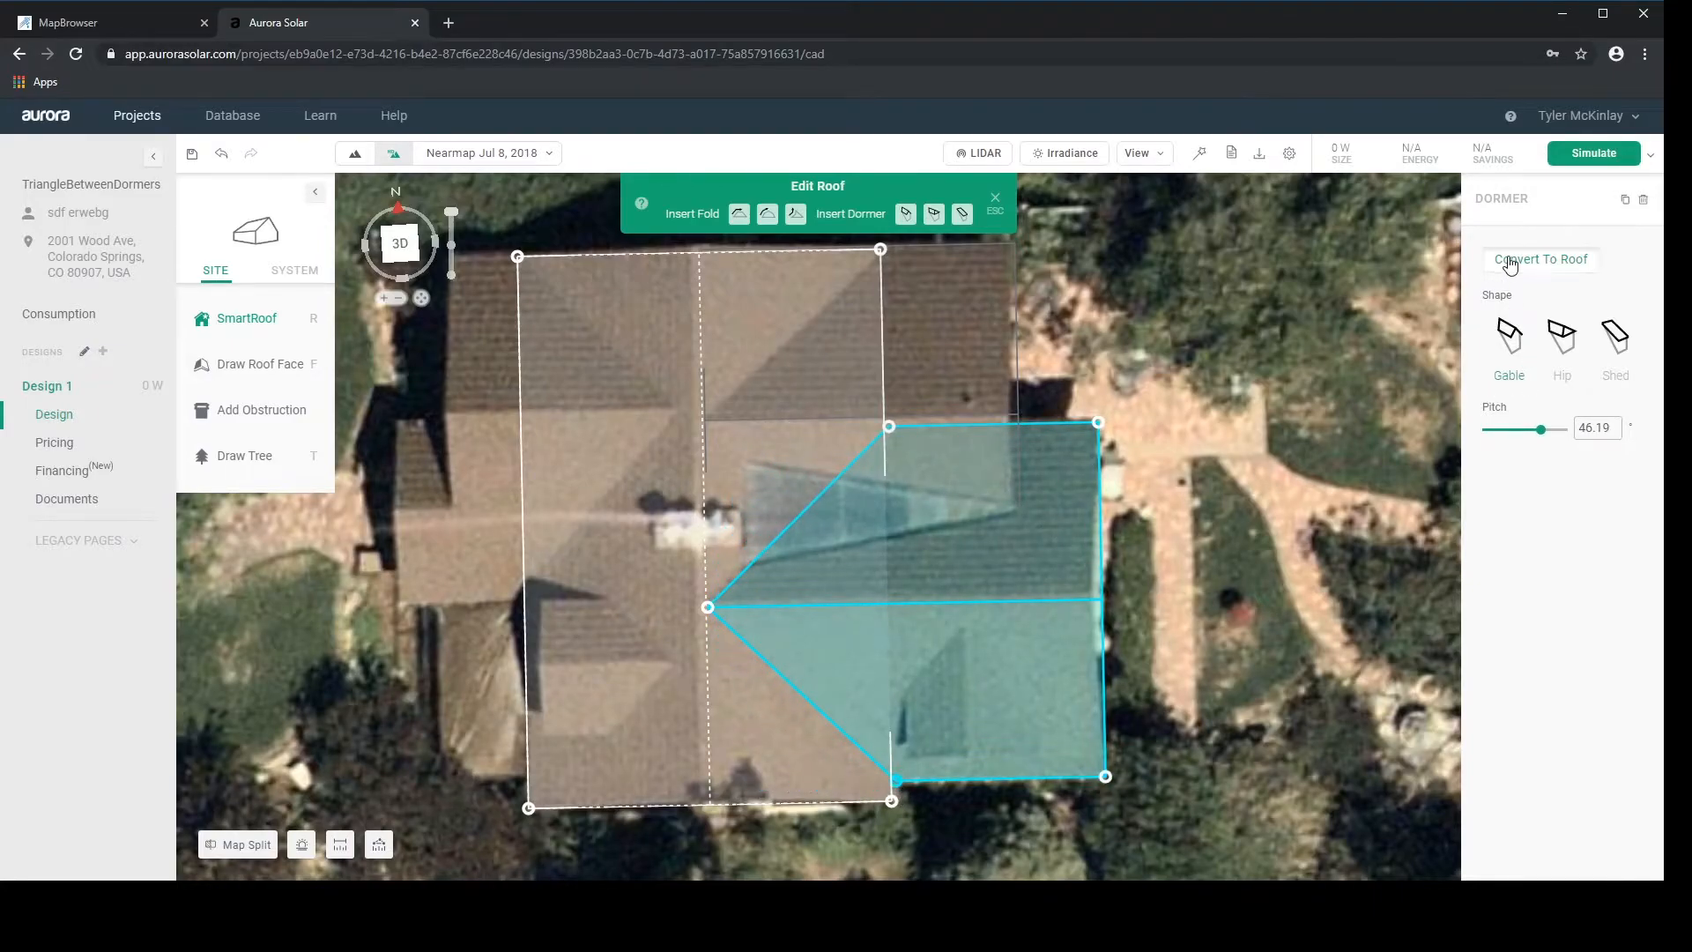
click(1540, 259)
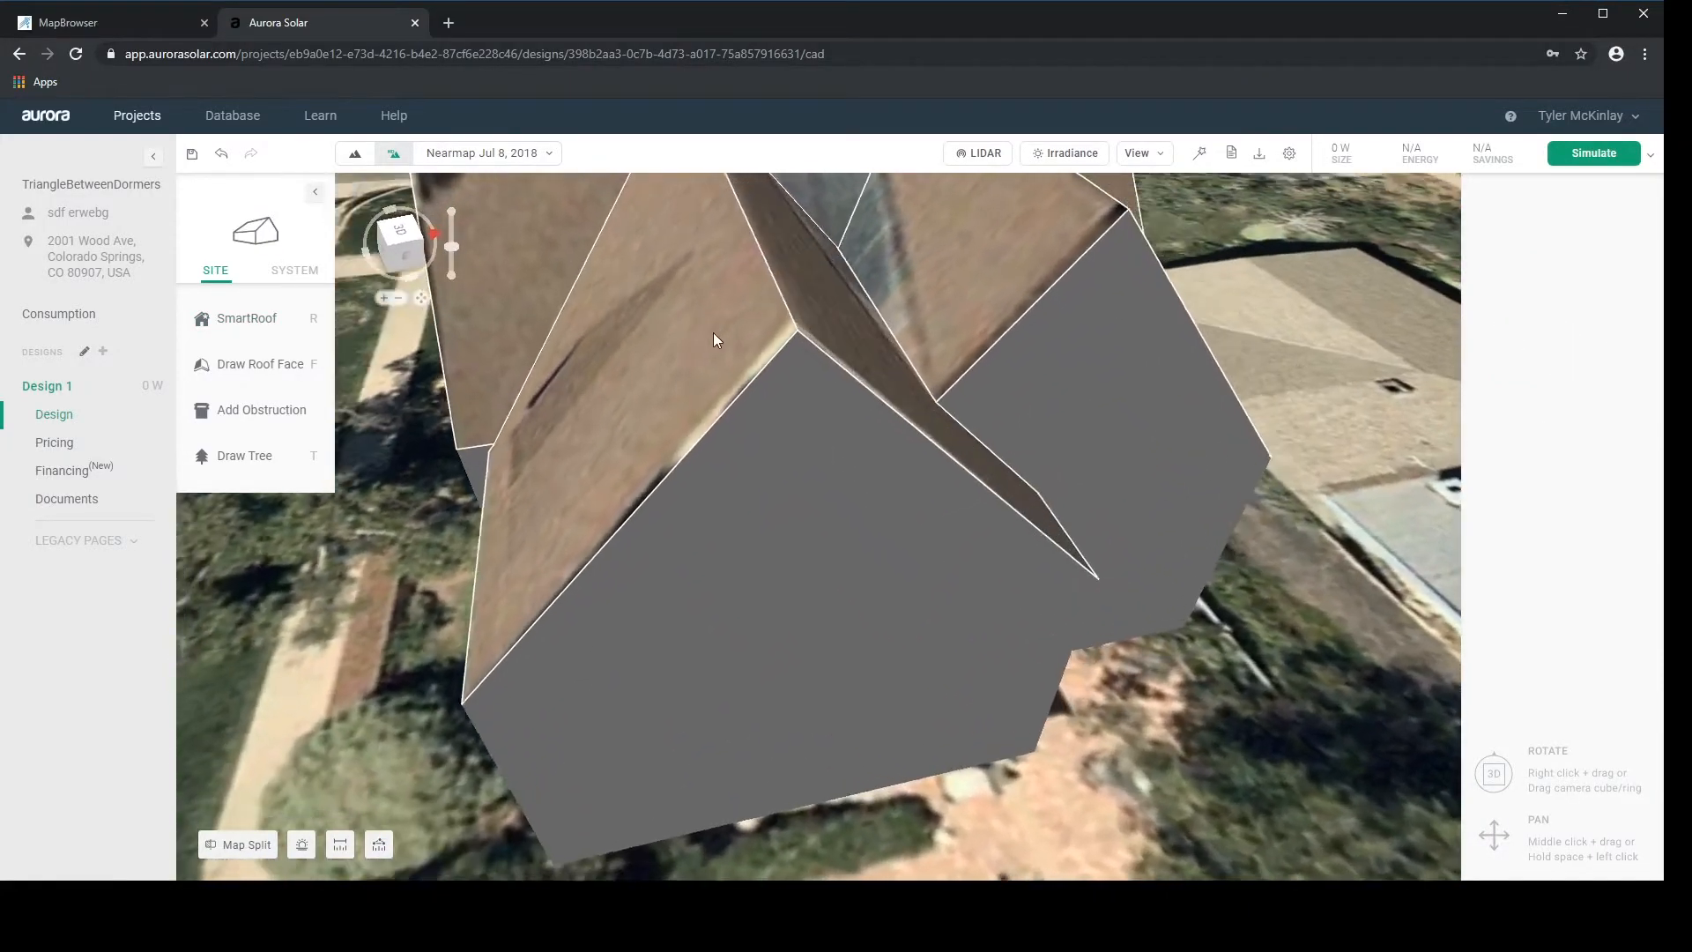
click(983, 151)
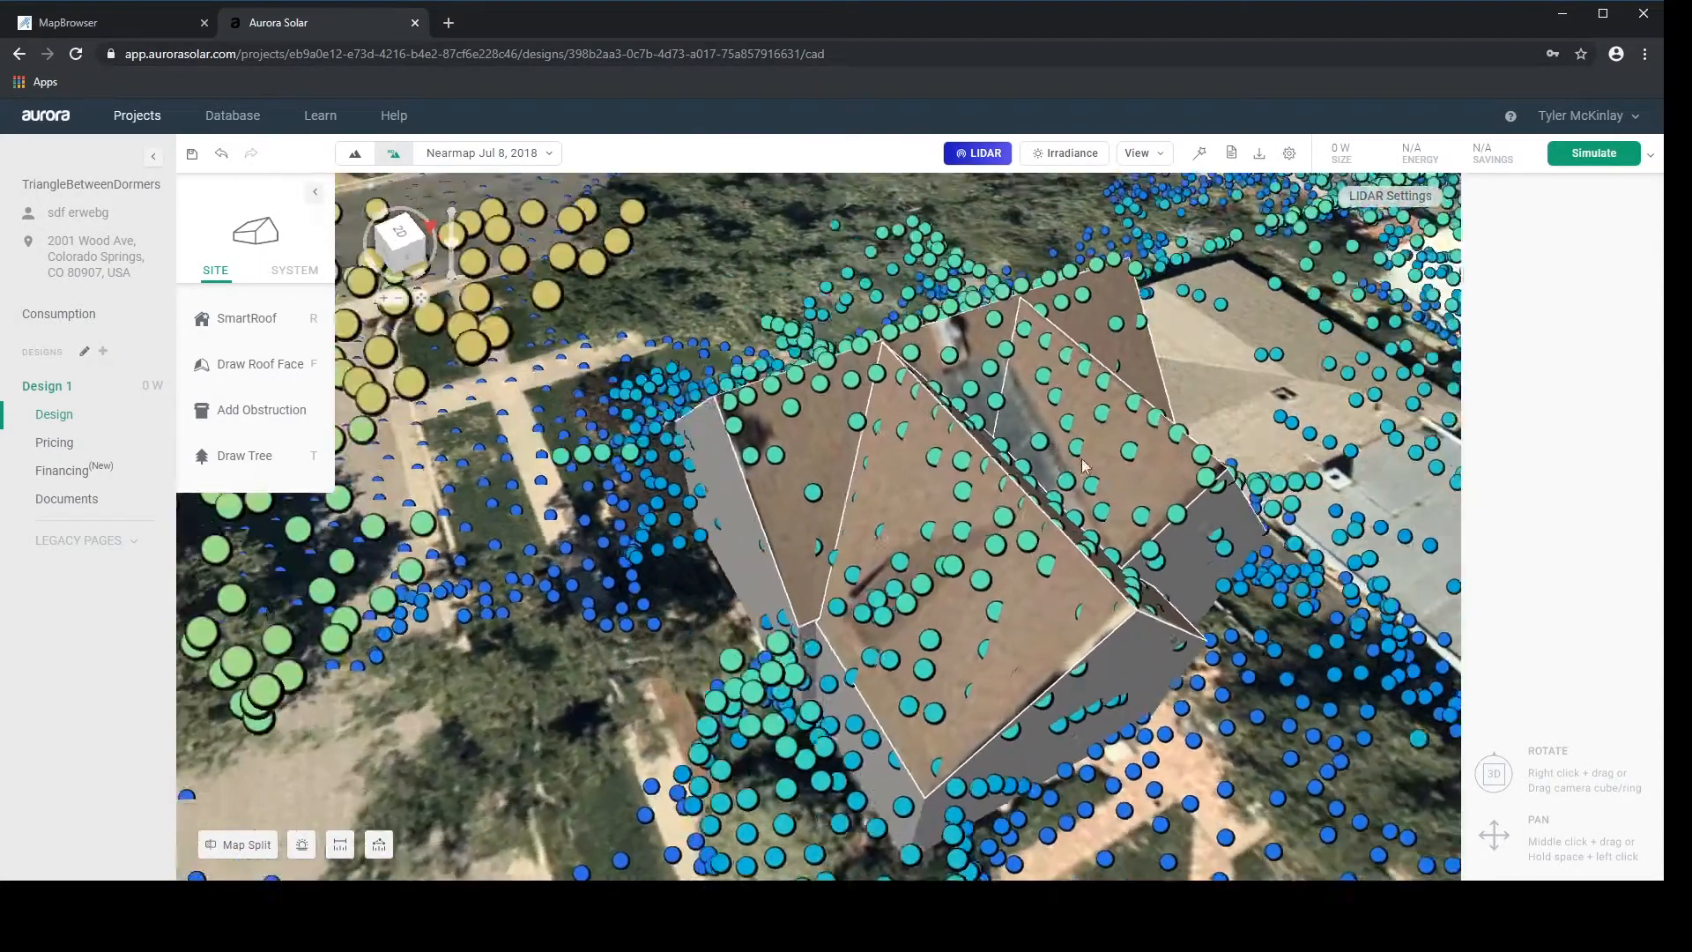
- Insert a shed dormer between the gable dormers and try pitch values 2, 5 and 10
click(978, 152)
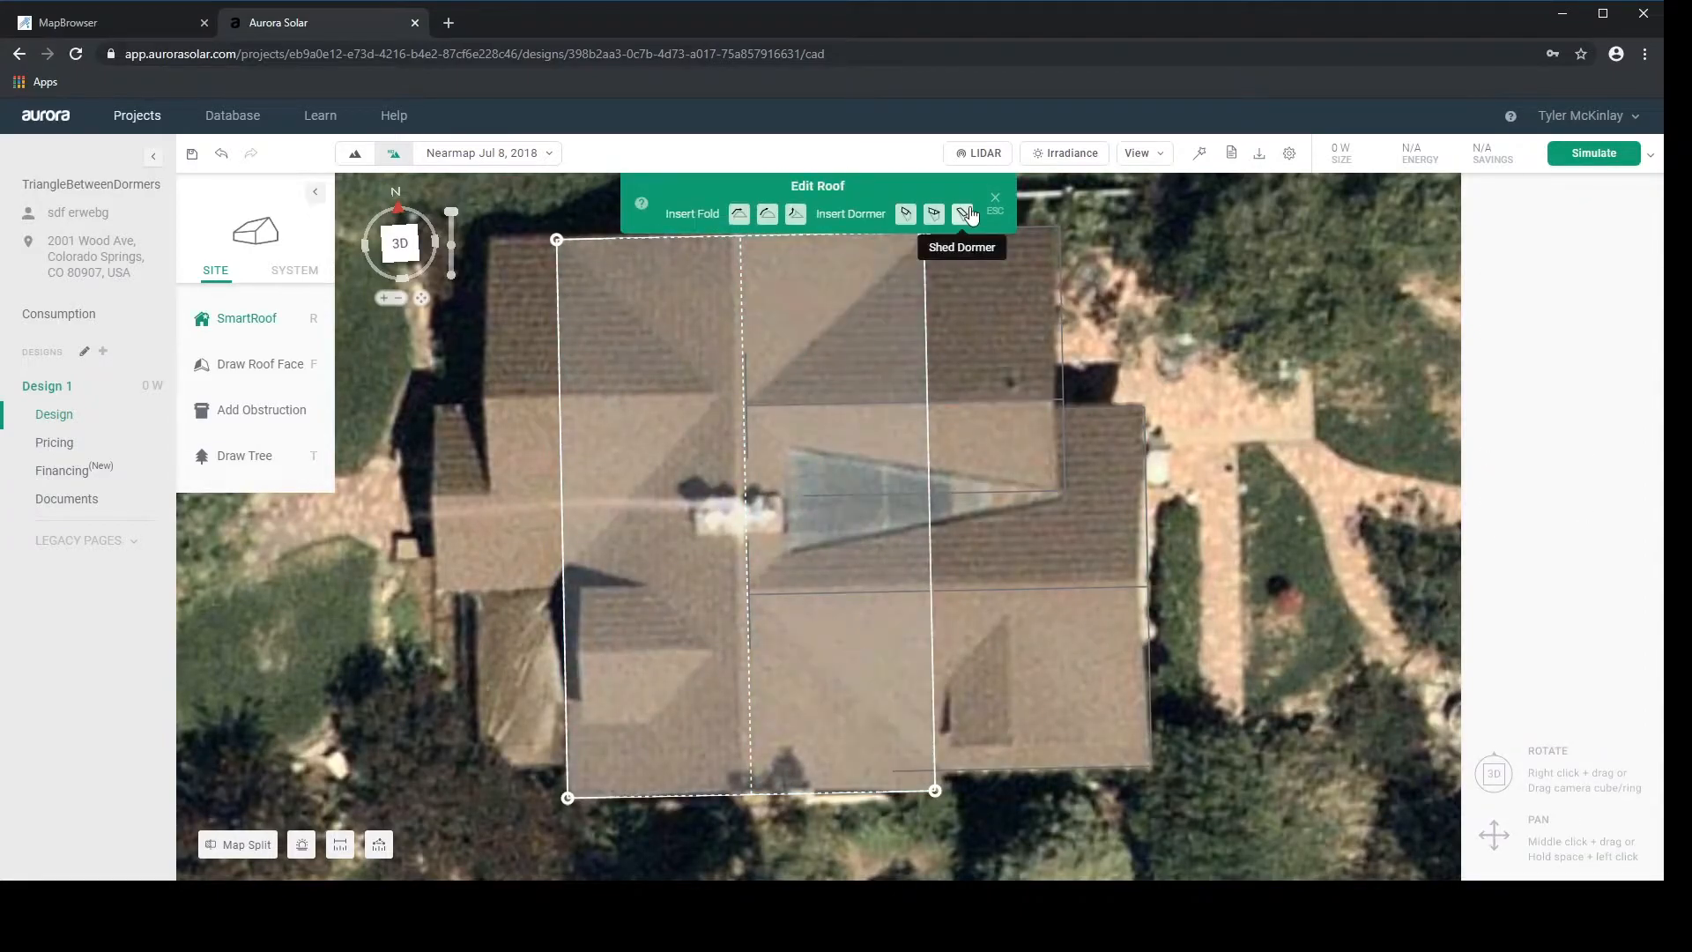
click(962, 213)
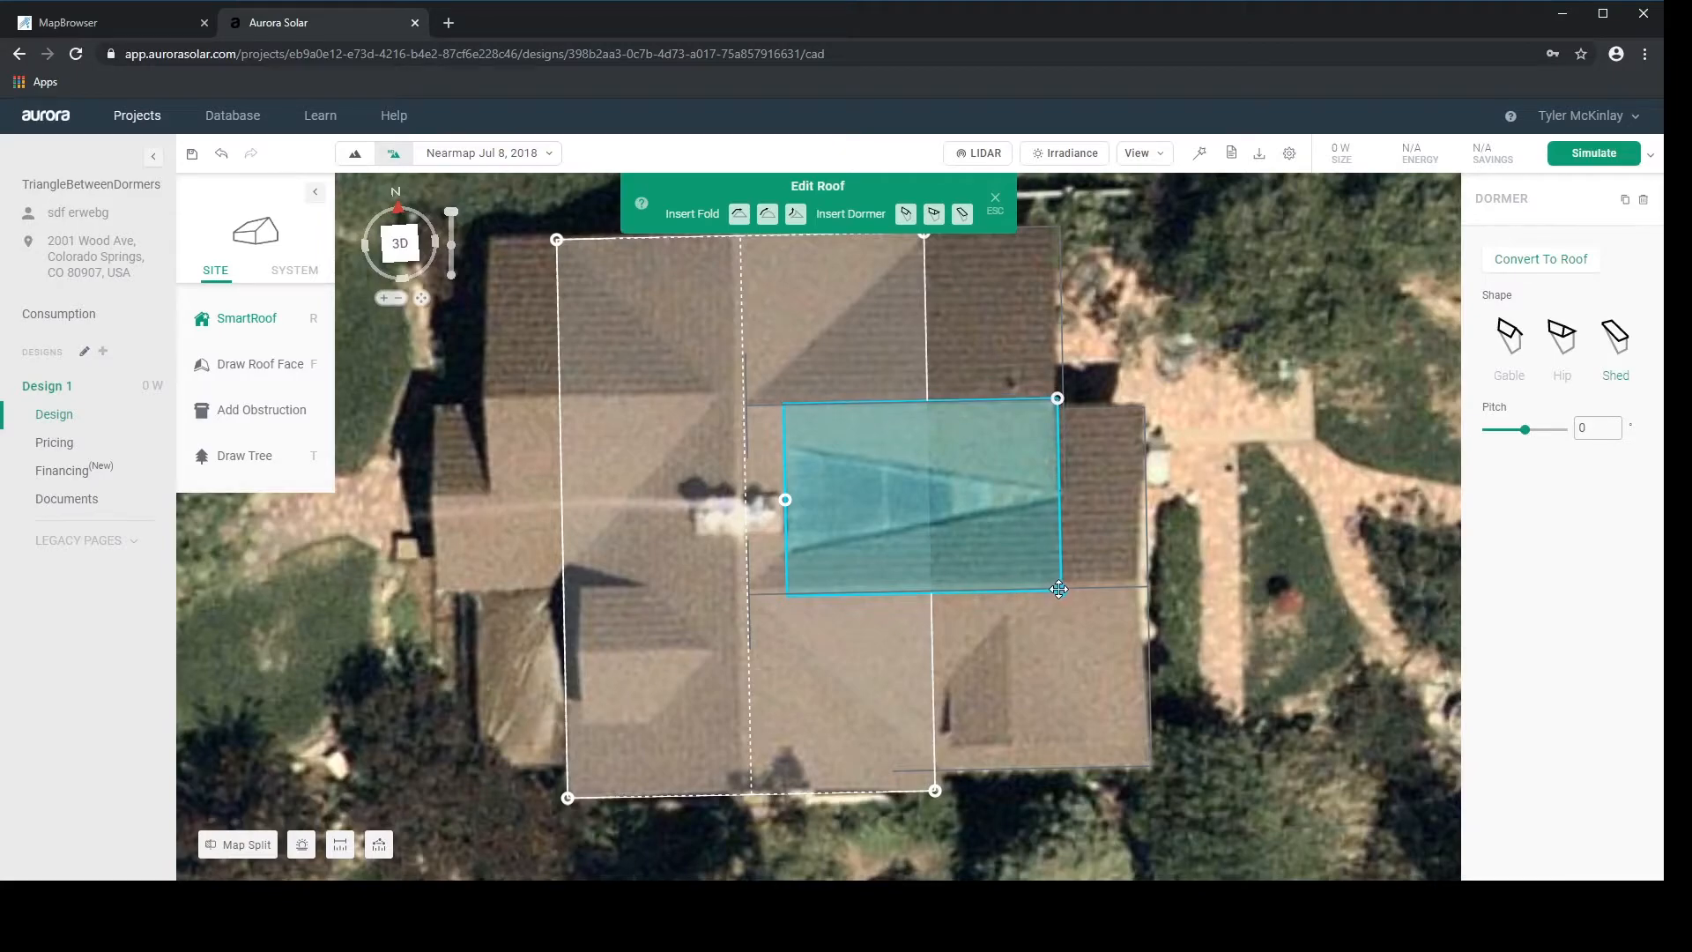
mouse_move(1057, 597)
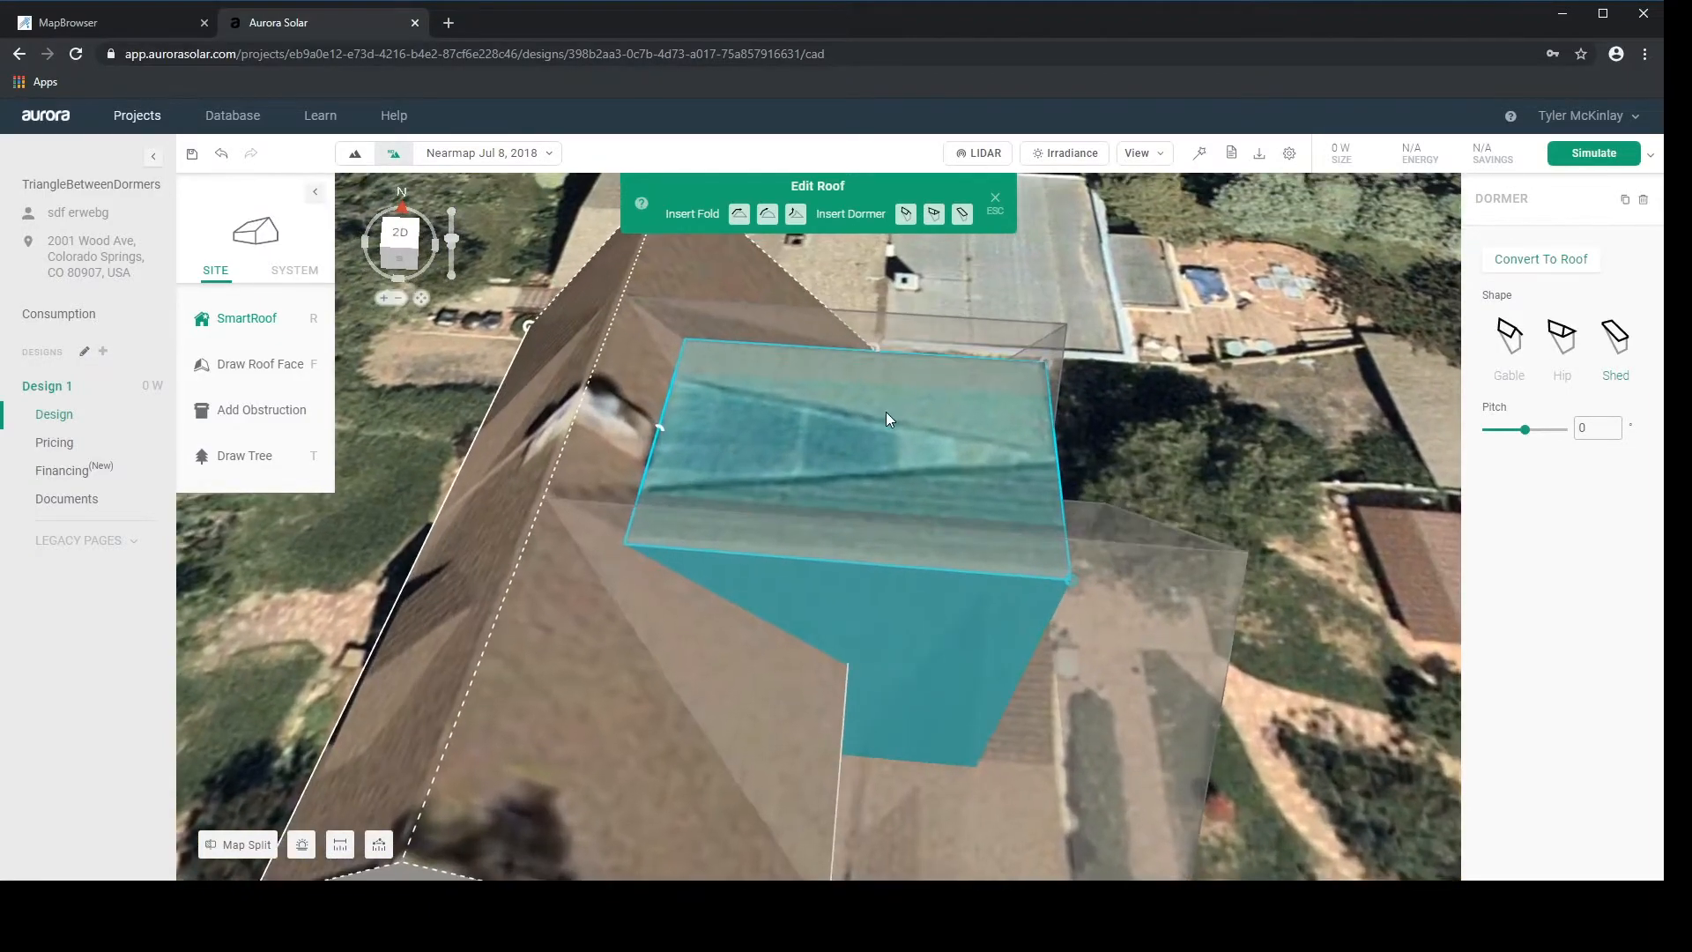
click(1599, 426)
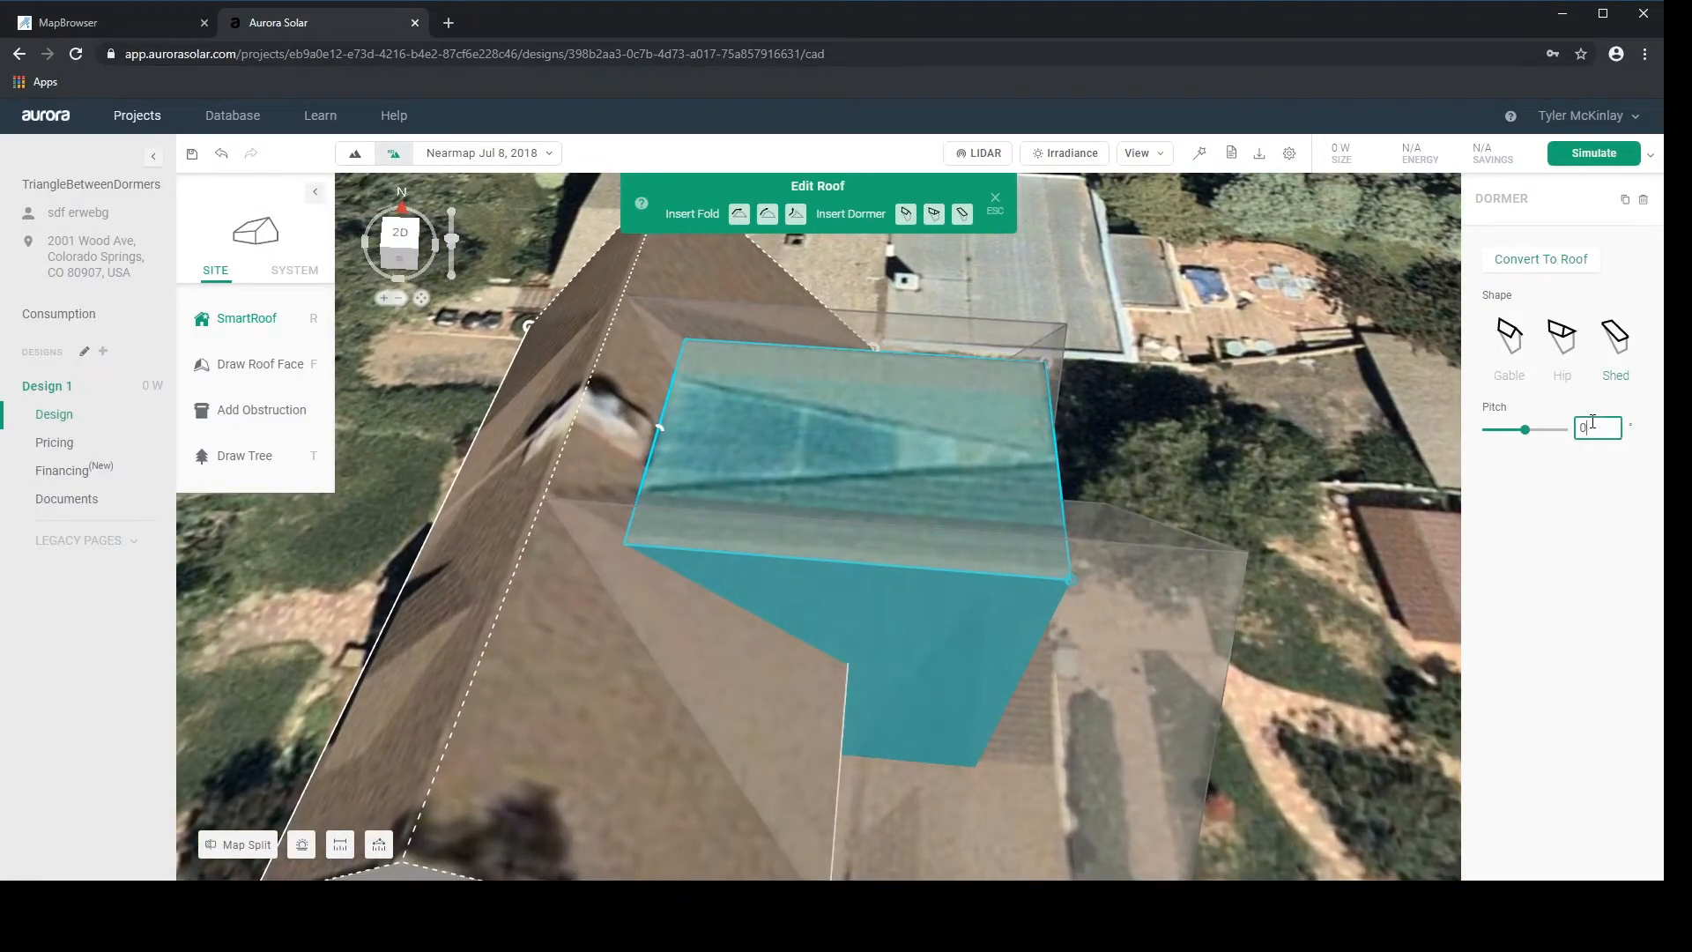
text(2)
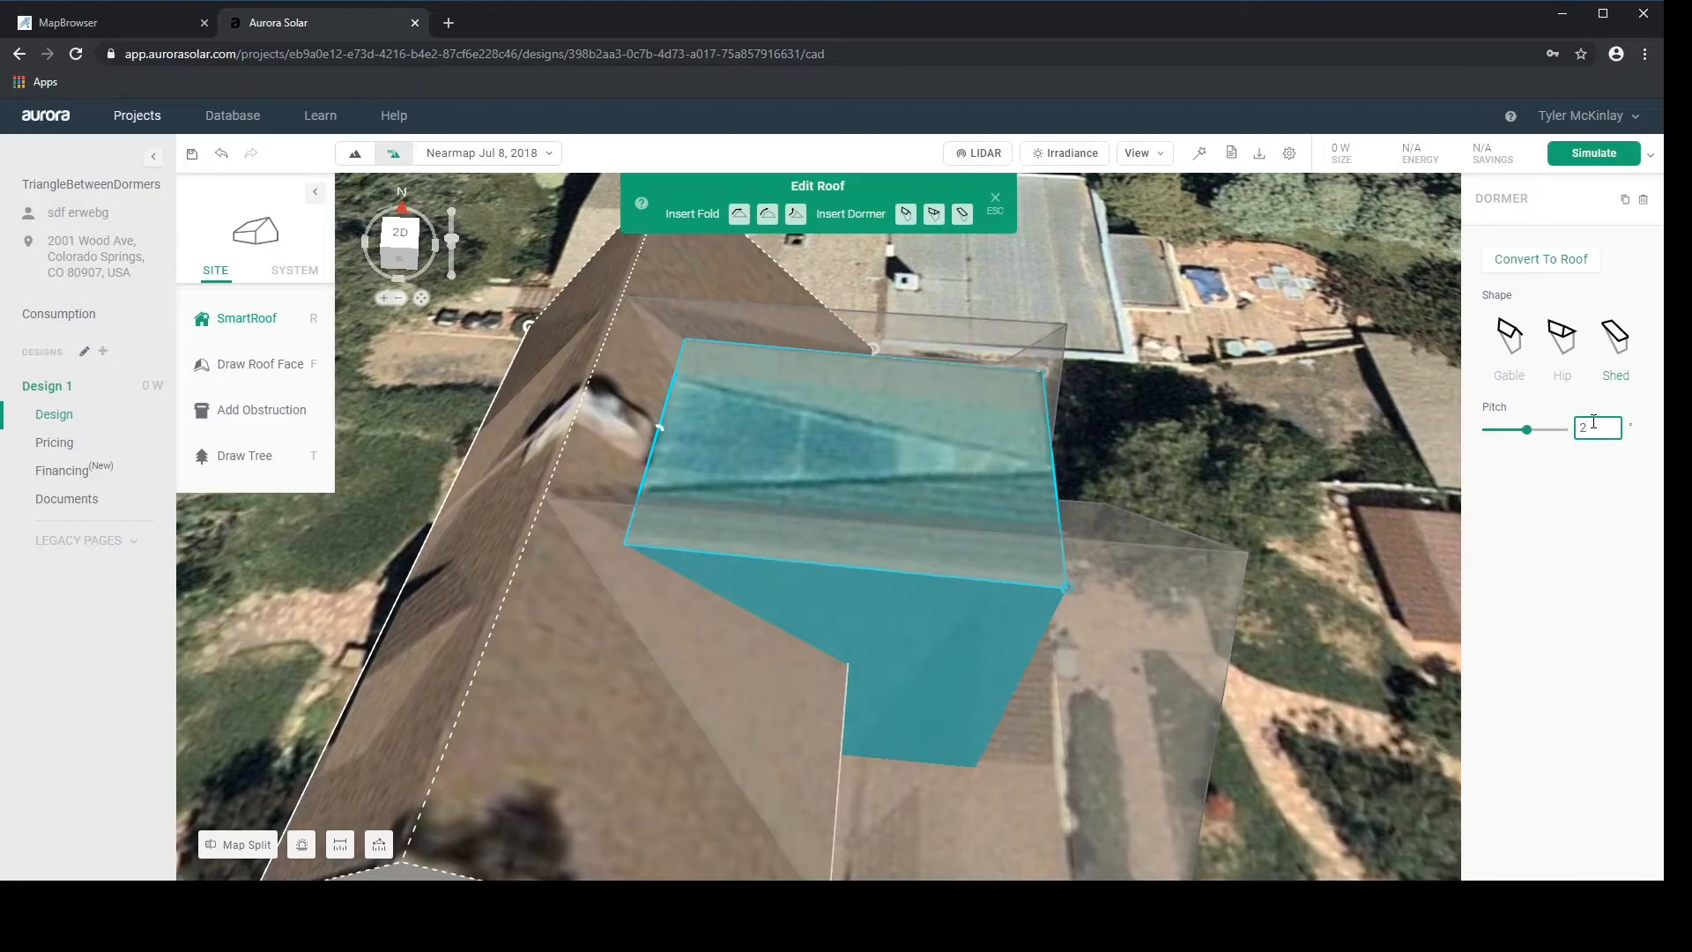
text(5)
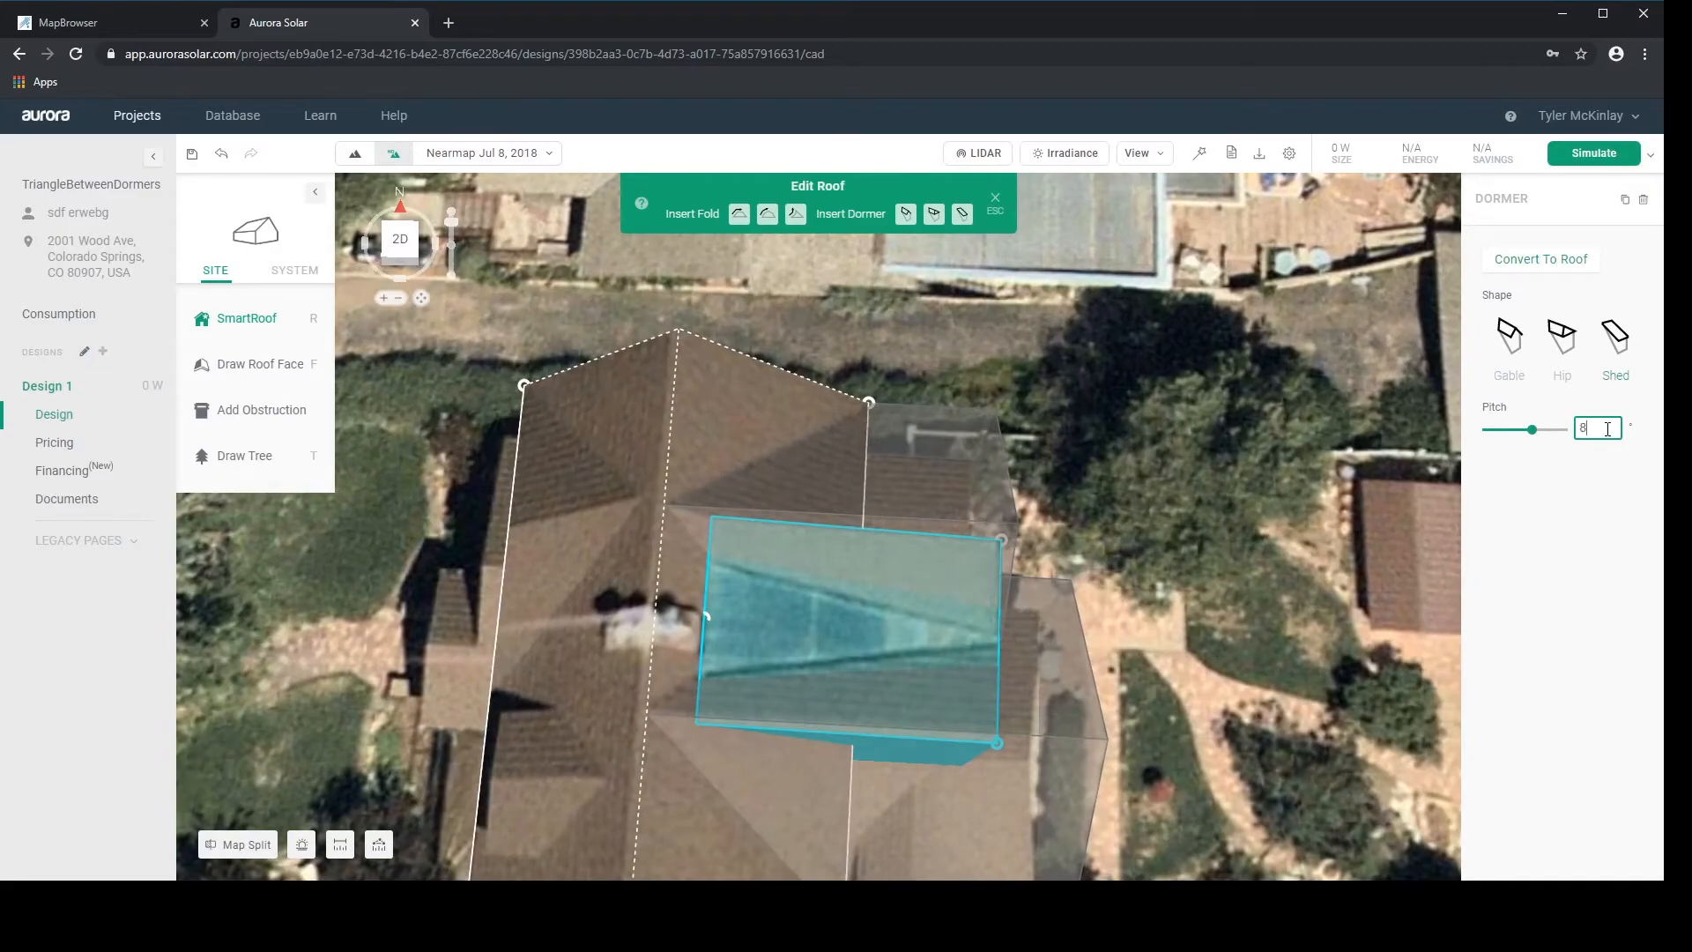
text(10)
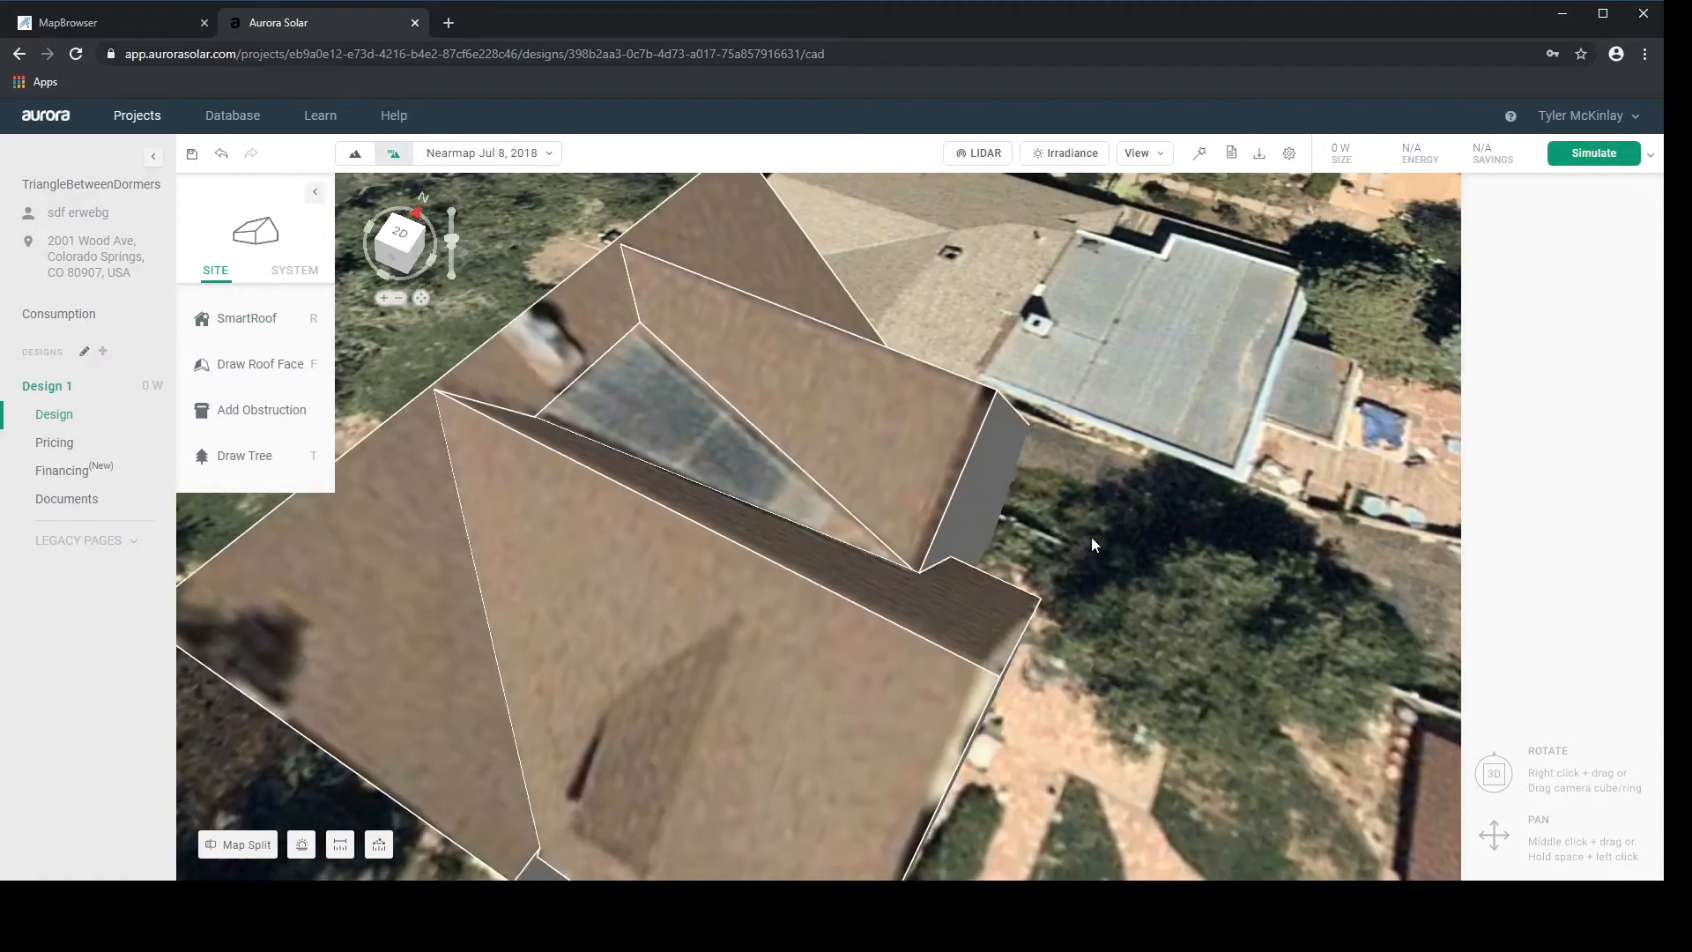
- Inspect the dormers in 3D with LiDAR, then drag the shed dormer's lower edge onto the roof line
drag(1093, 545, 991, 296)
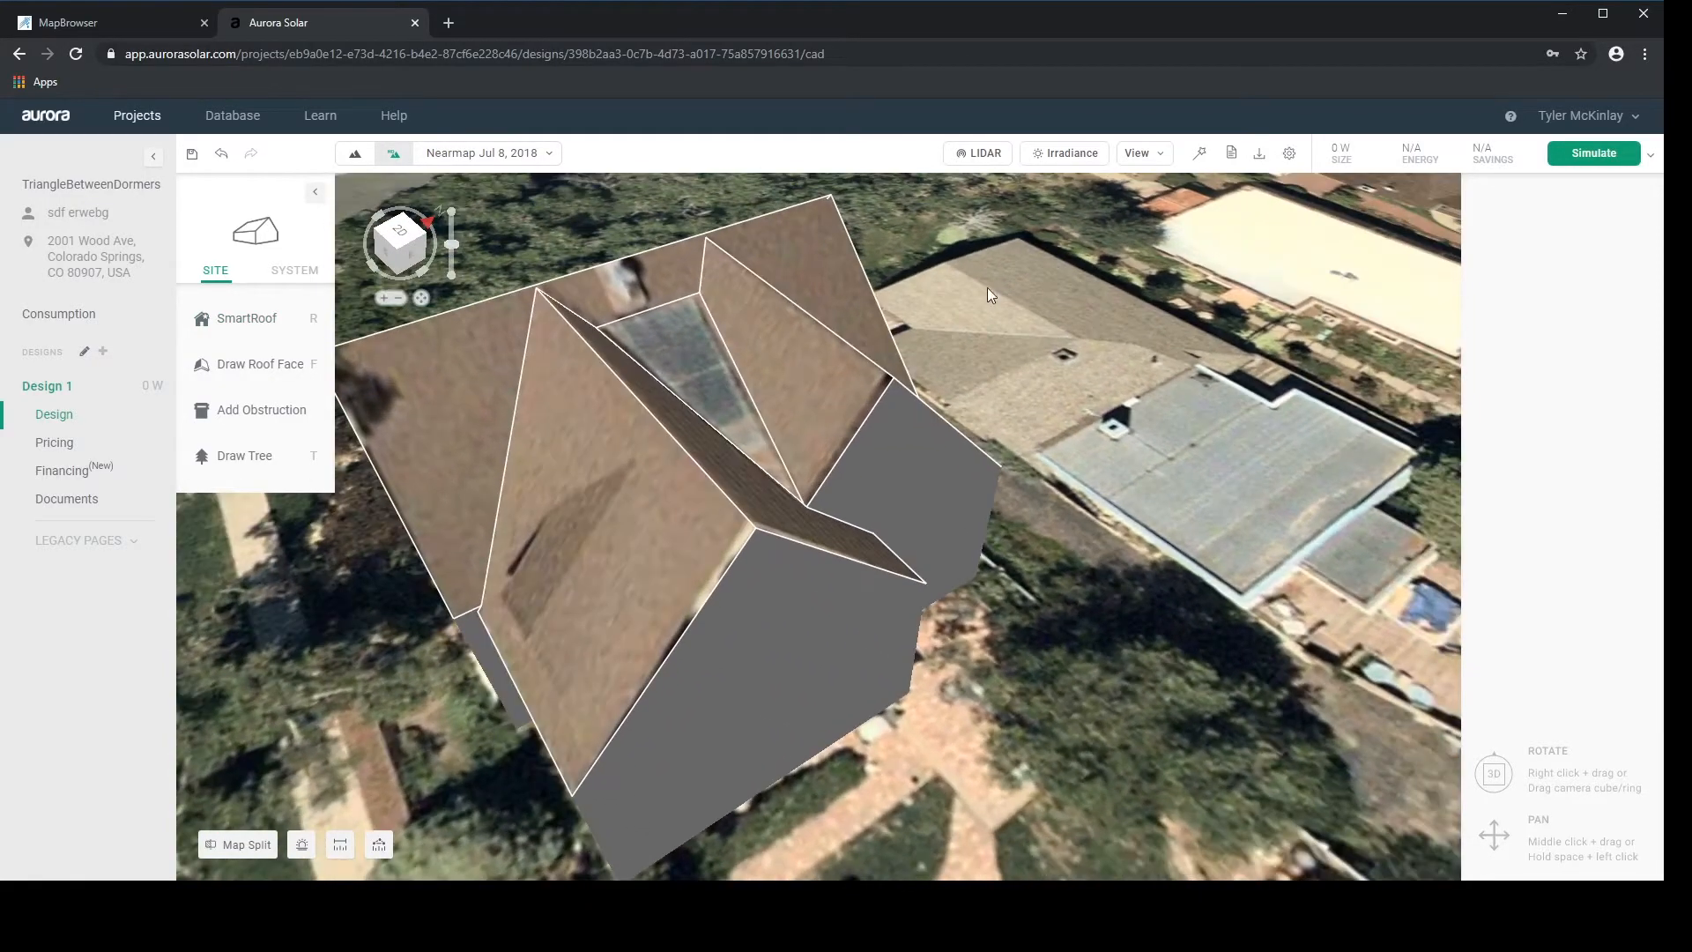
click(978, 151)
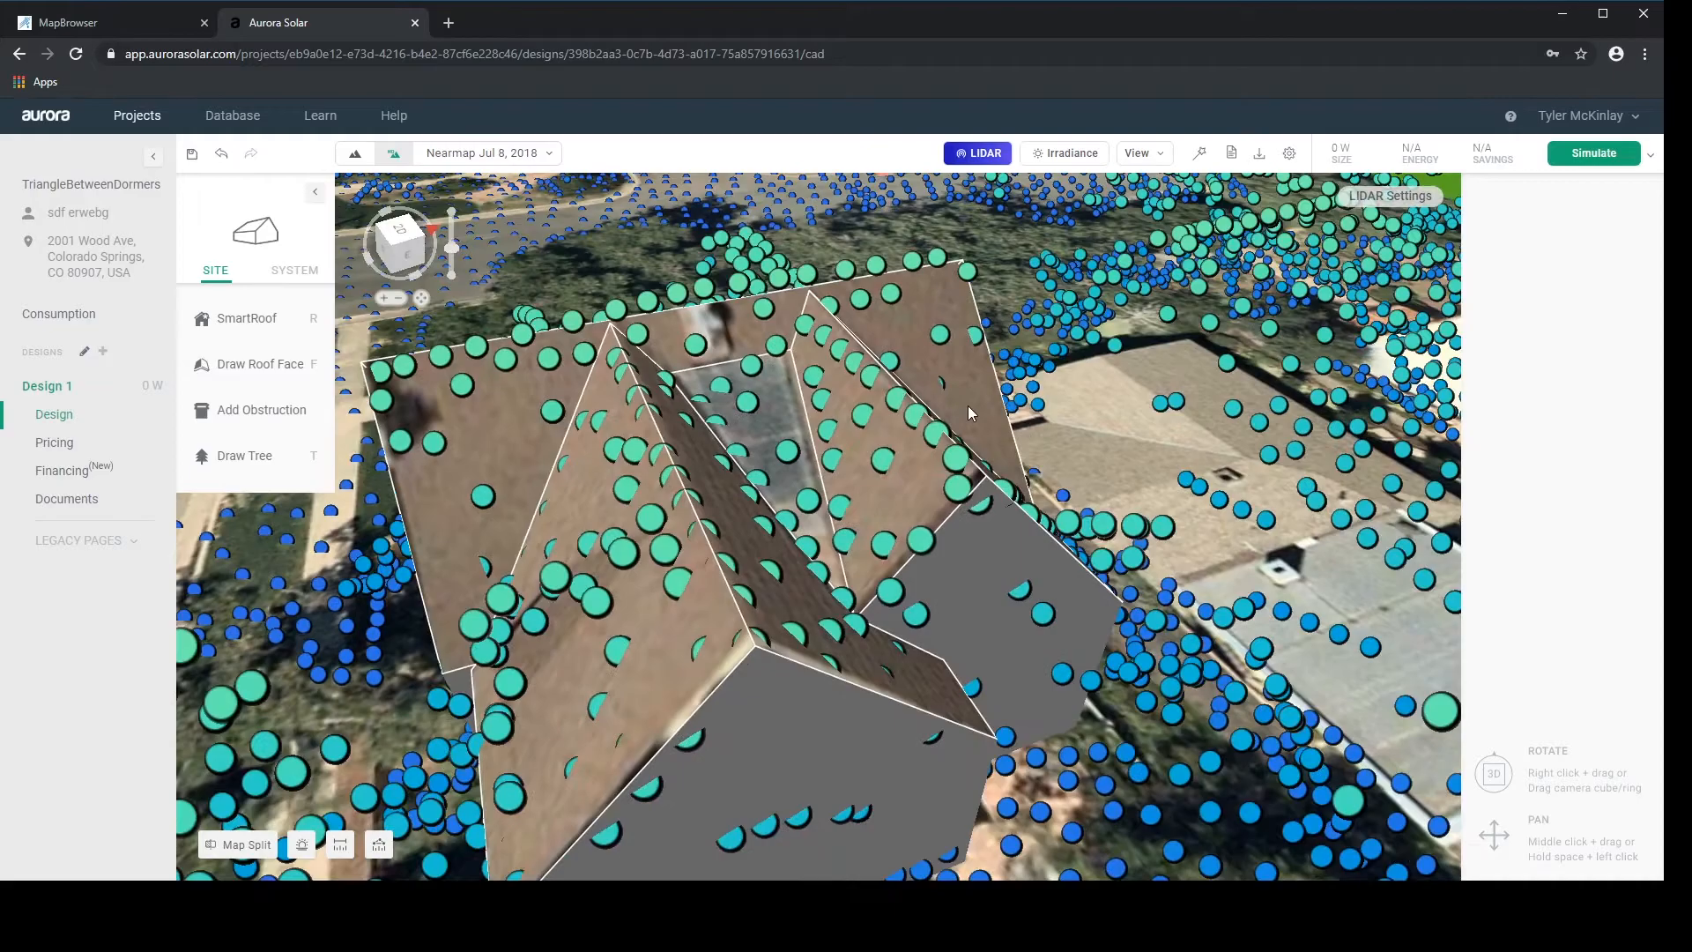
click(978, 151)
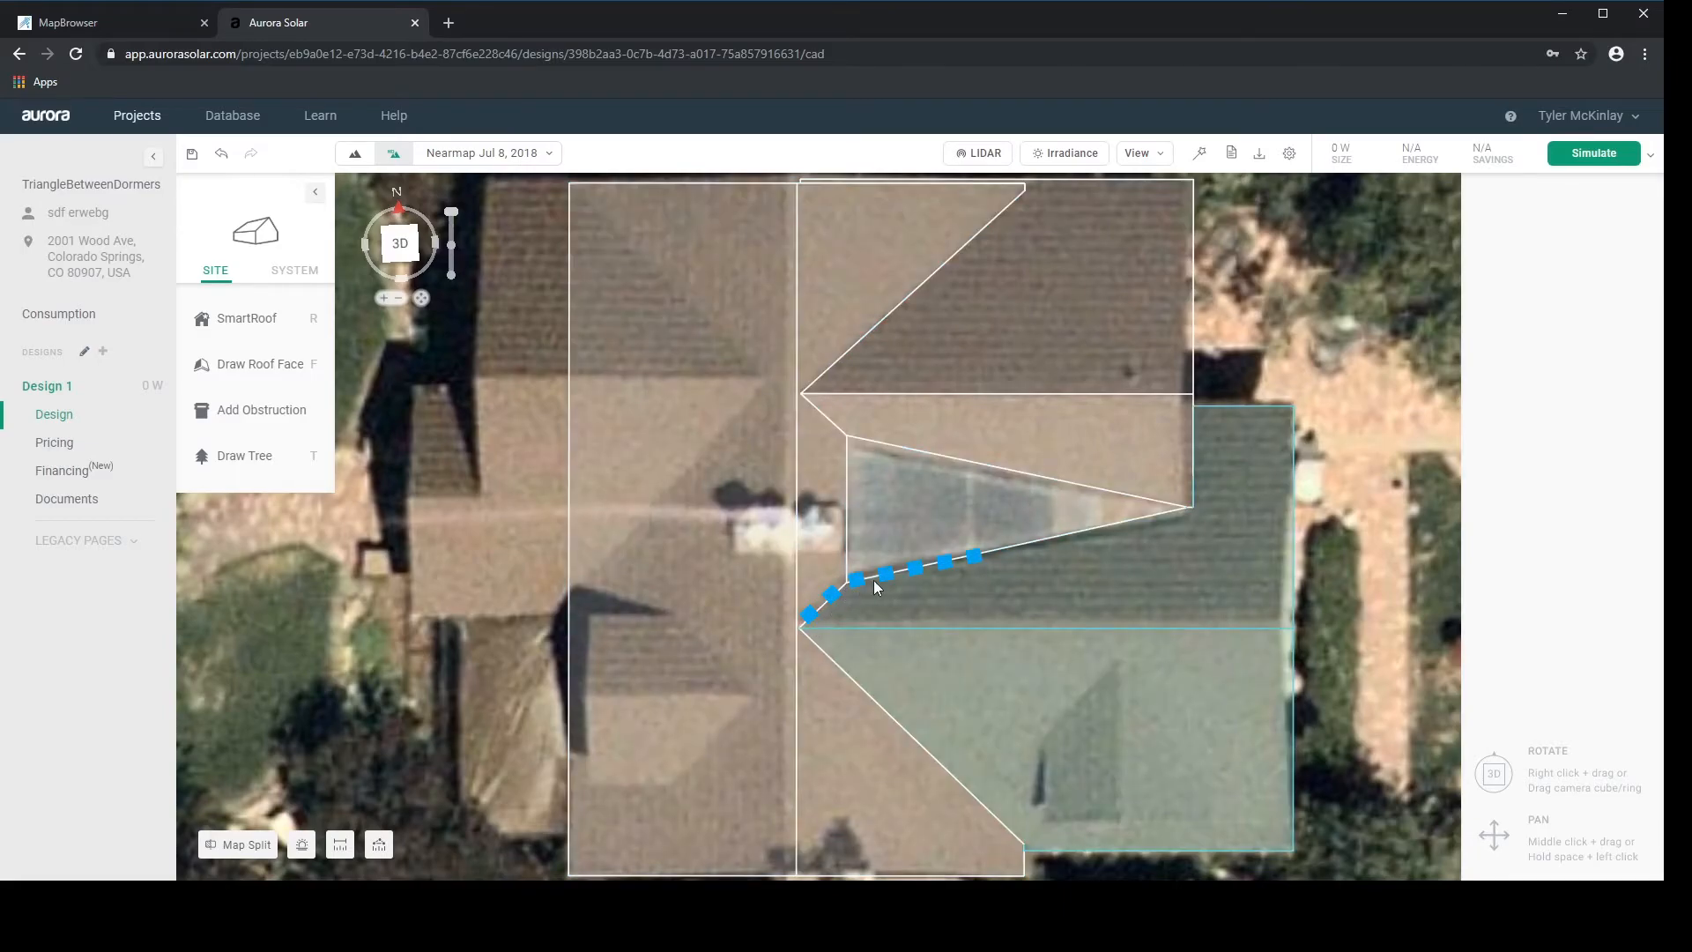
drag(977, 554, 1181, 514)
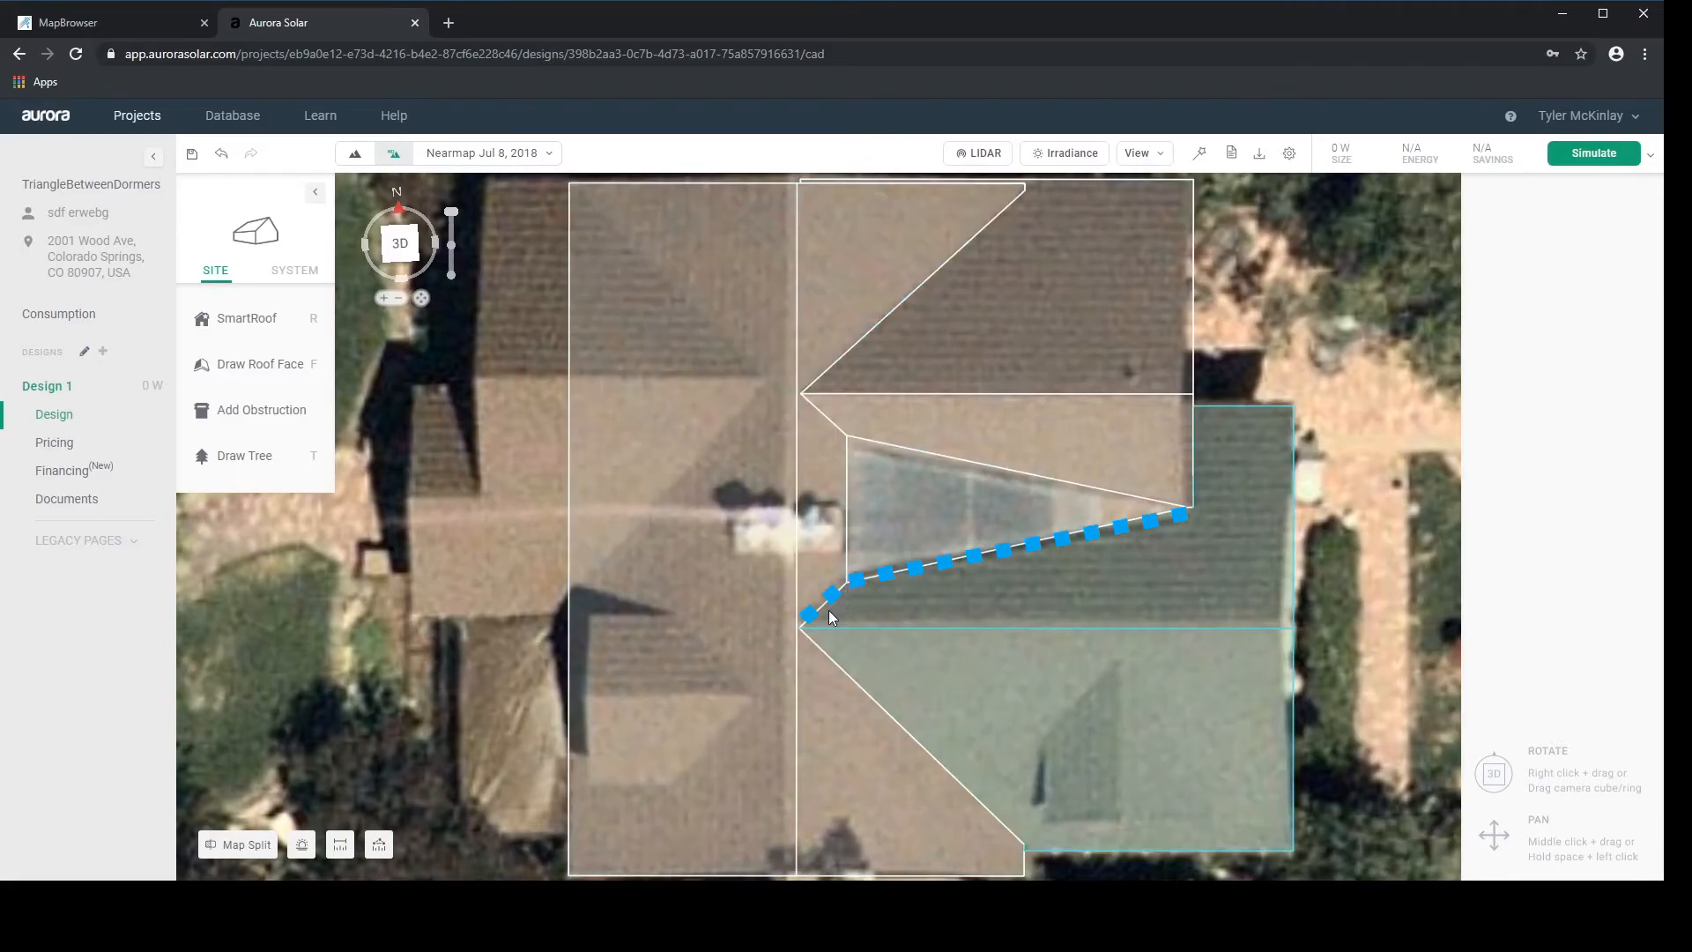
mouse_move(1132, 545)
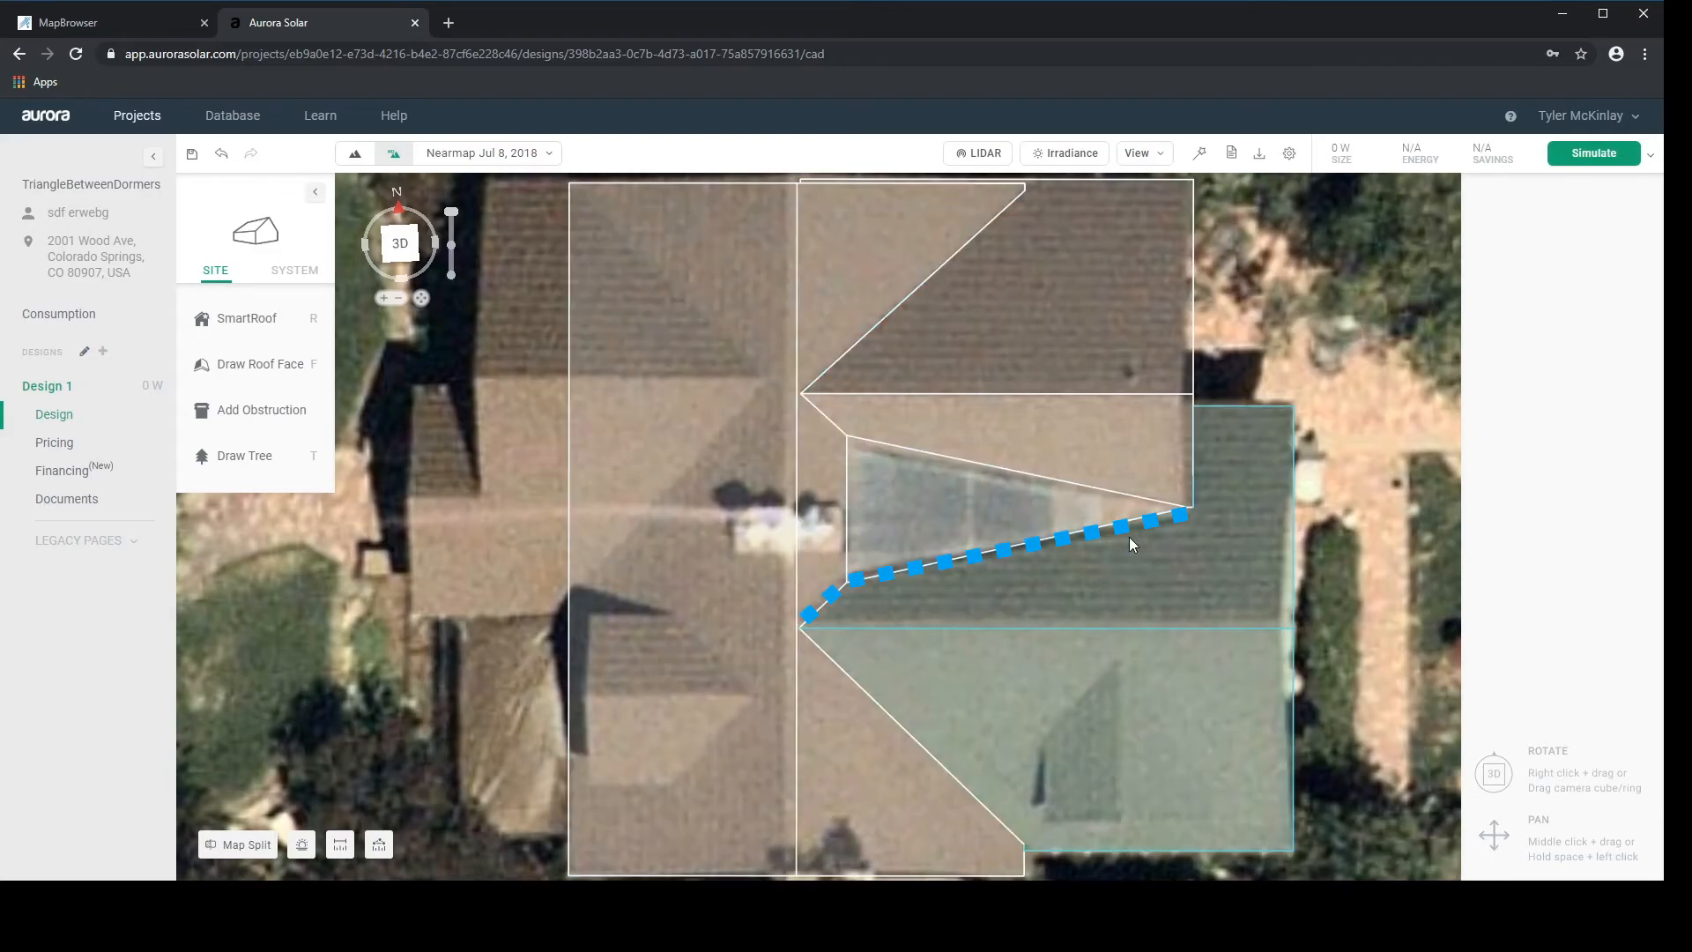